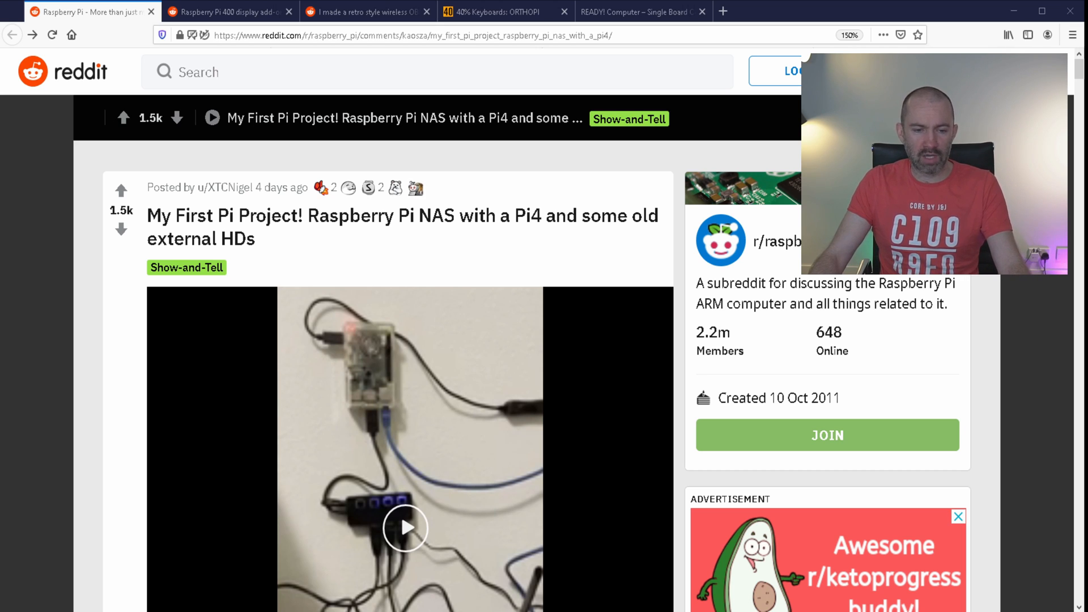
Play the embedded Raspberry Pi NAS video through to its end
scroll(down, 3)
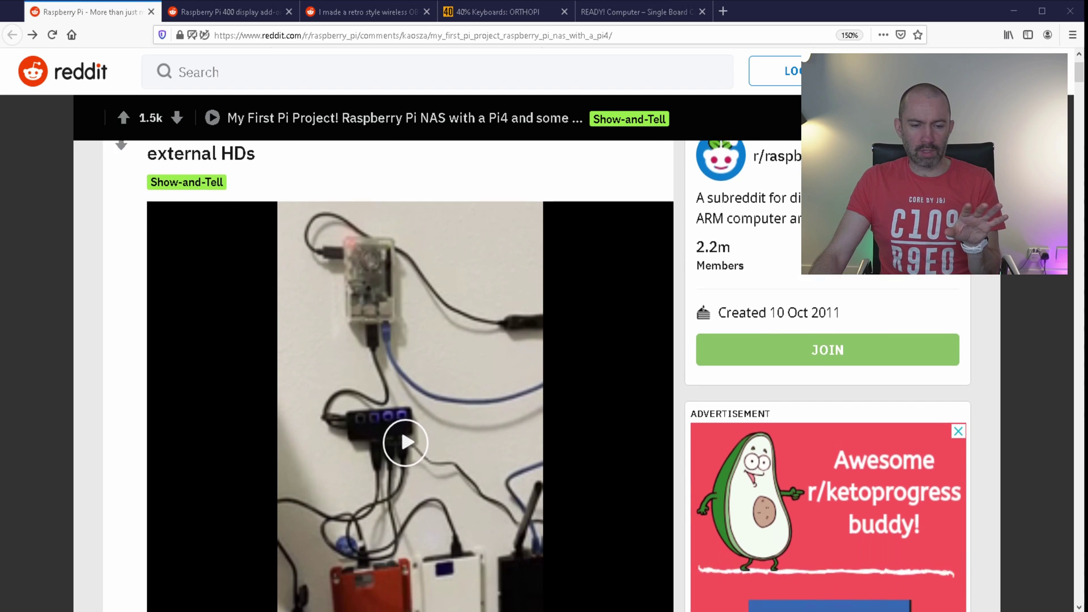
click(401, 442)
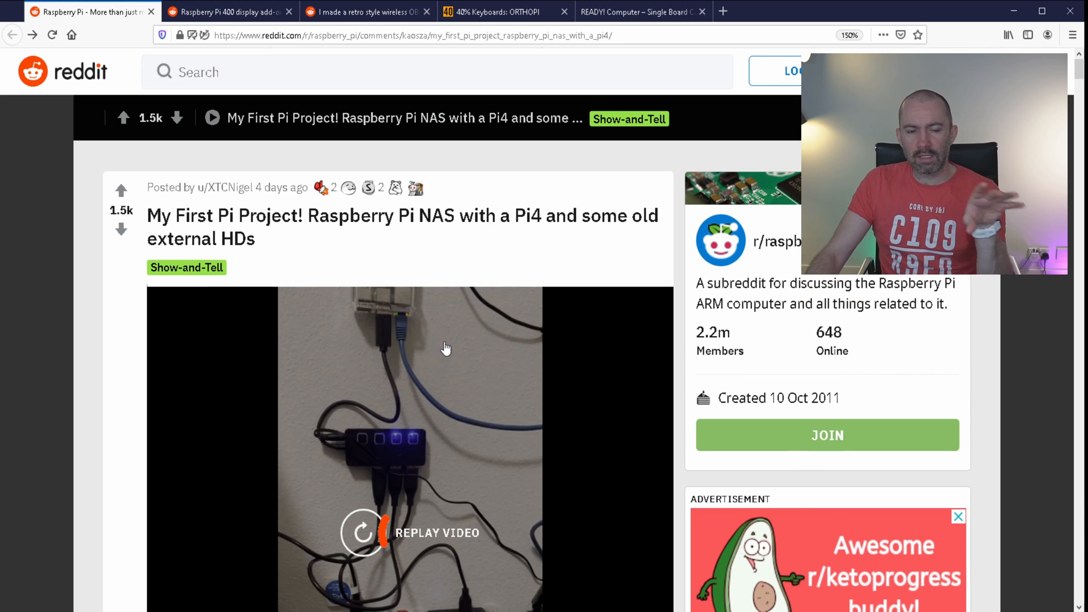
mouse_move(413, 302)
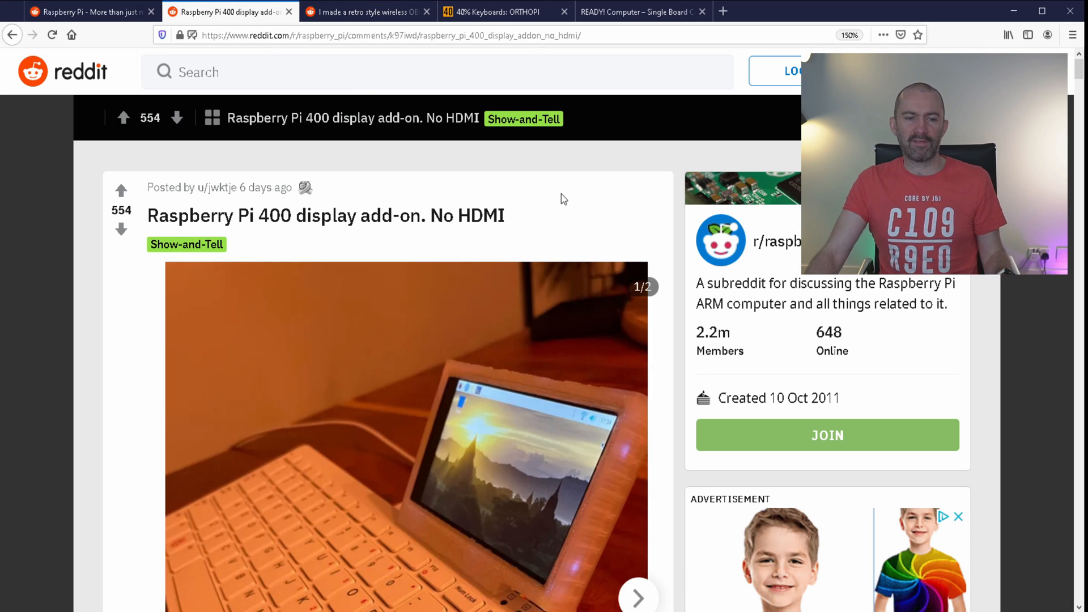
mouse_move(599, 220)
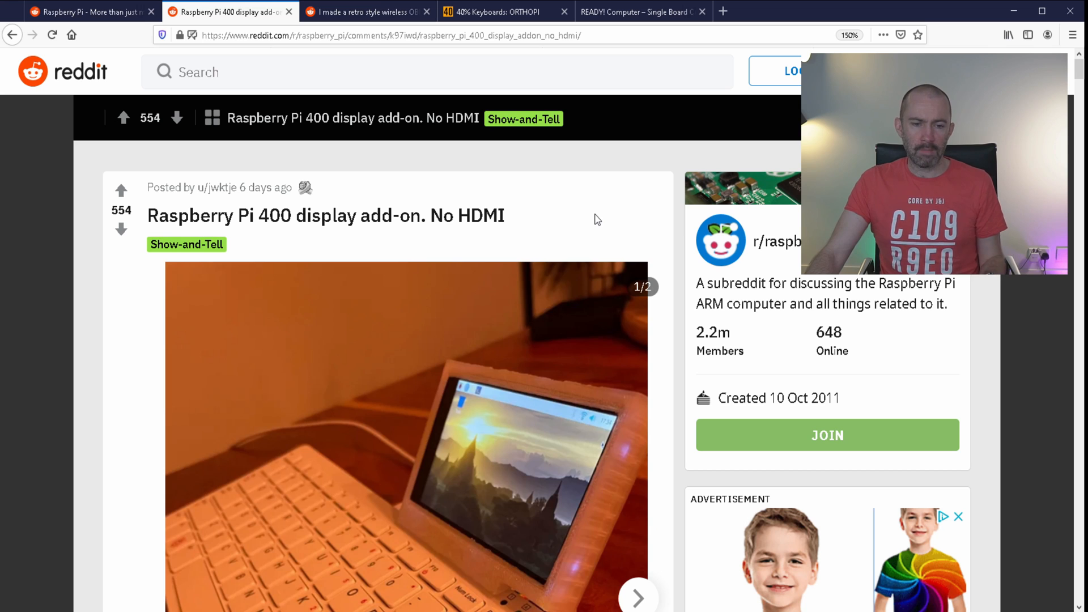
Browse the Pi 400 display add-on photo, then switch to the retro OBD2 dashboard post
scroll(down, 3)
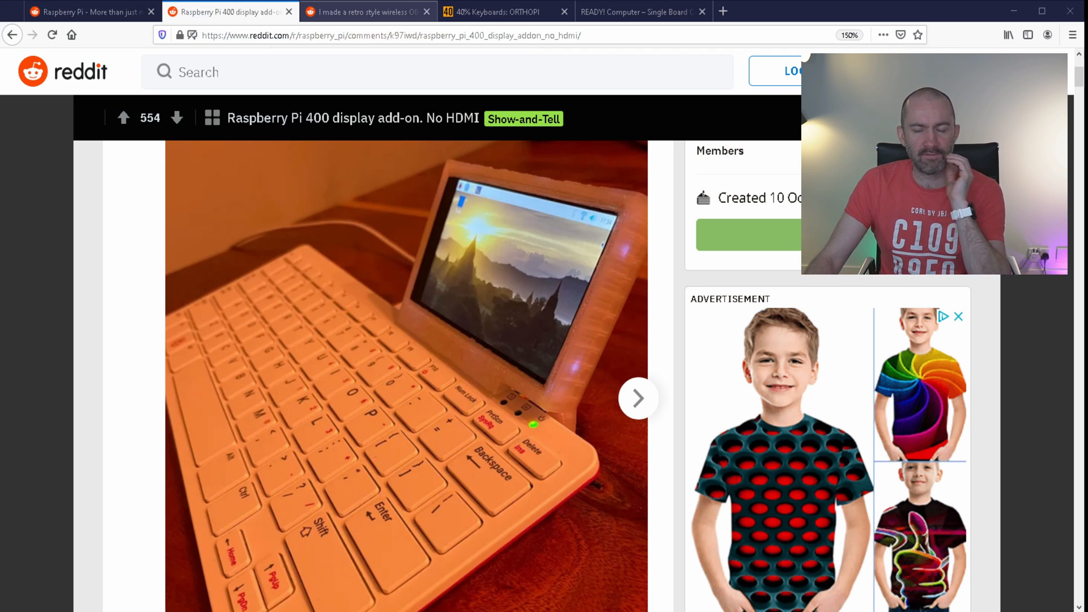
click(385, 10)
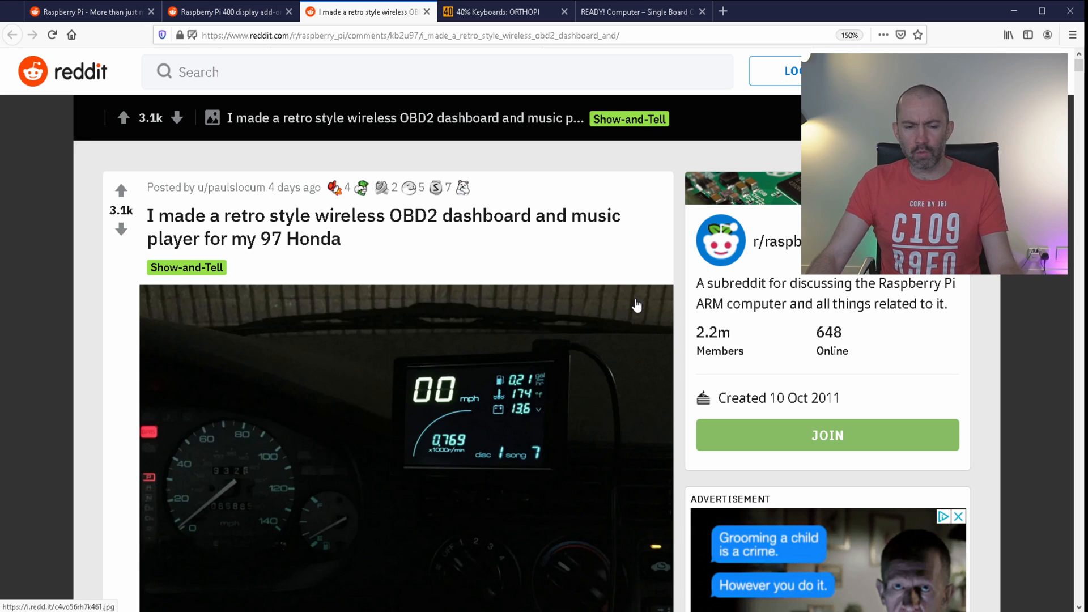
mouse_move(632, 277)
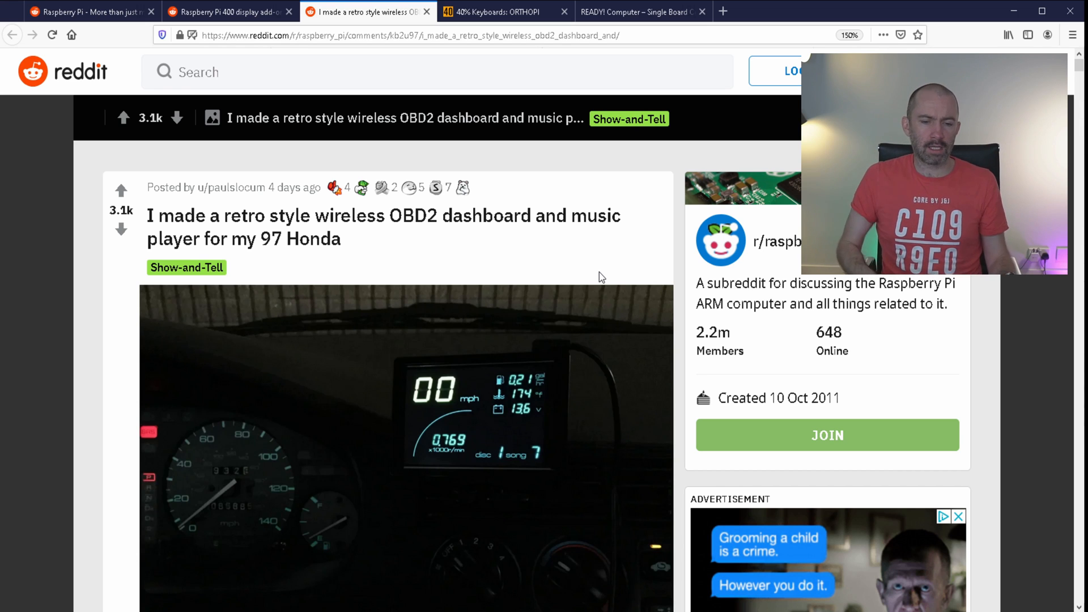
scroll(down, 3)
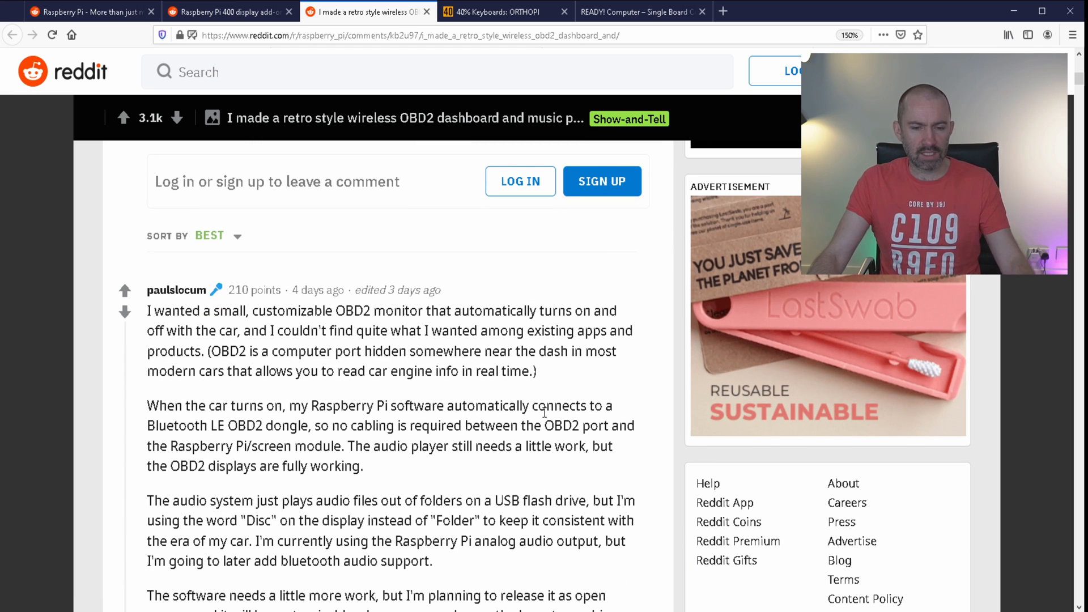
scroll(down, 3)
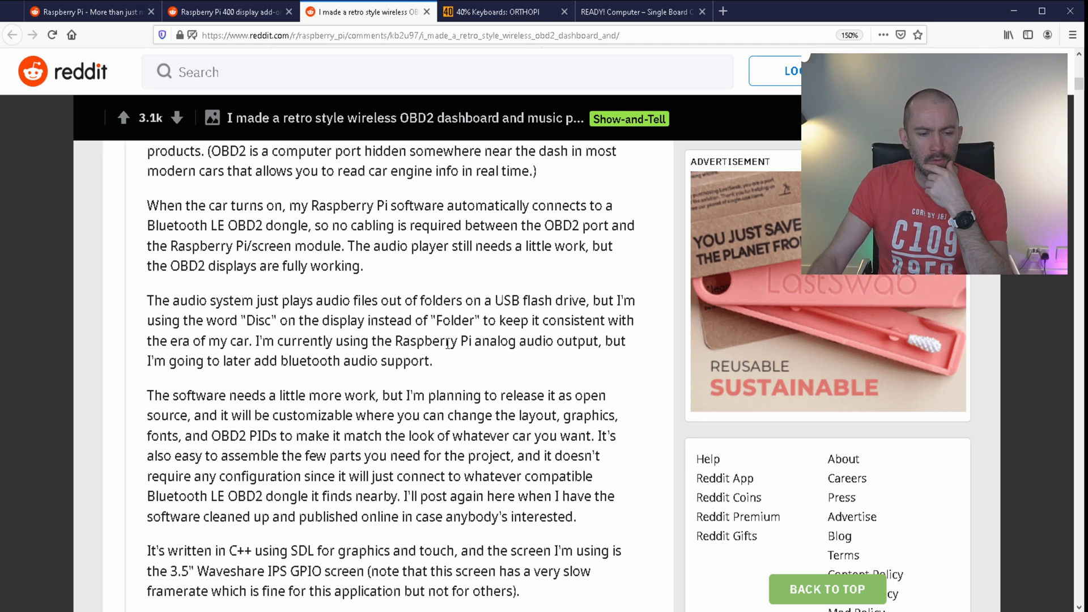
scroll(down, 3)
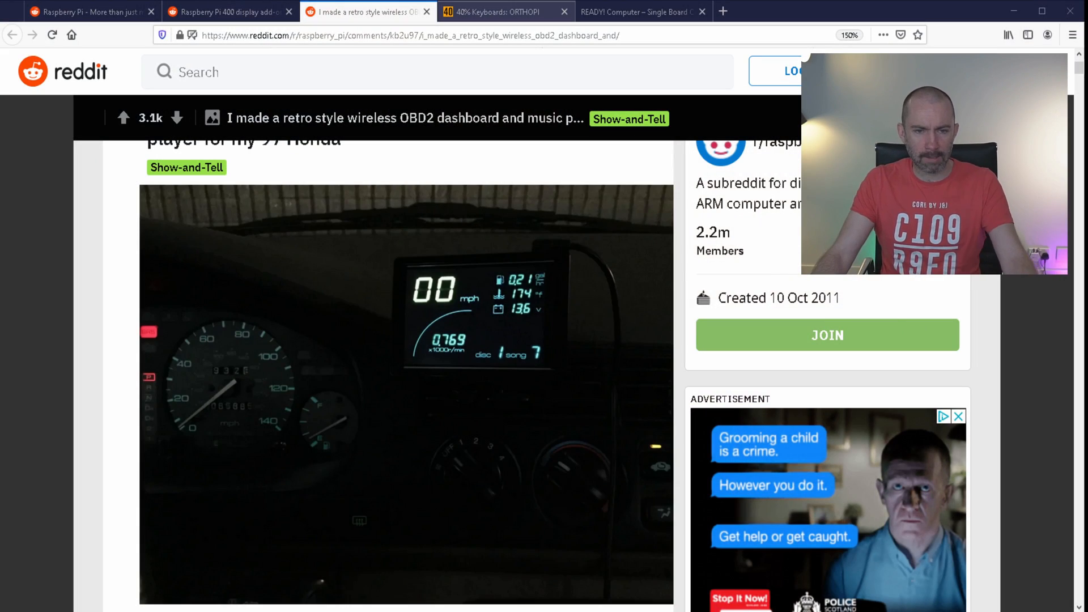
Switch to the ORTHOPI blog post and read down through its build photos
click(505, 11)
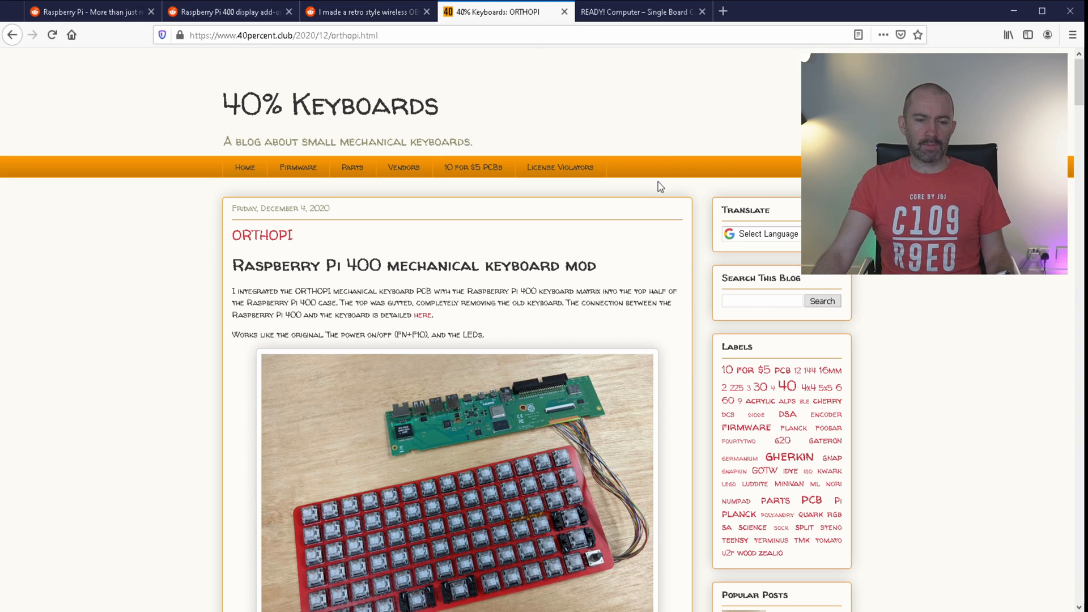
scroll(down, 3)
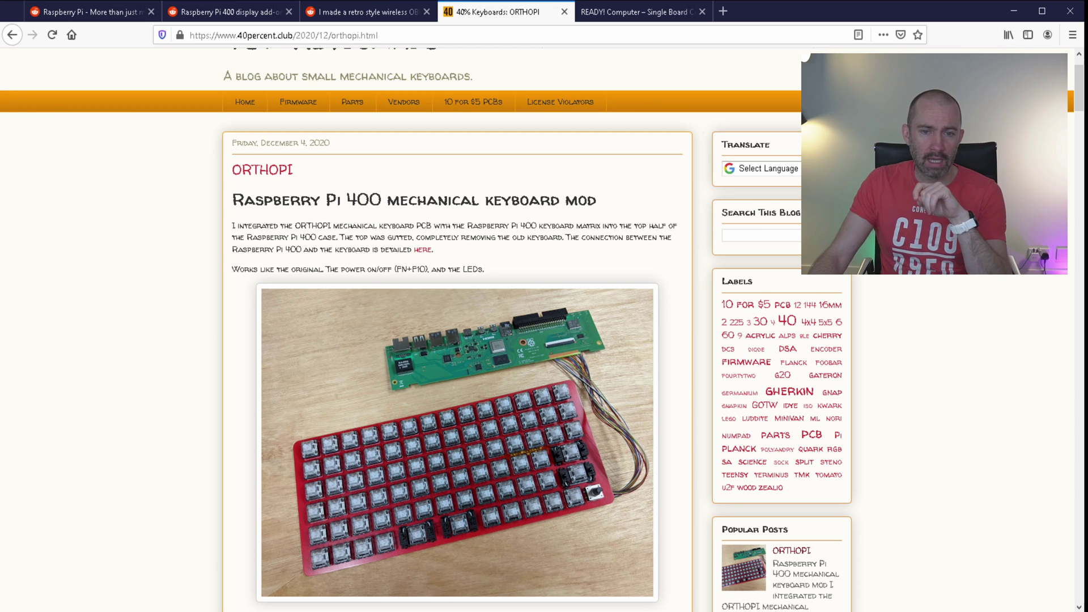
mouse_move(681, 322)
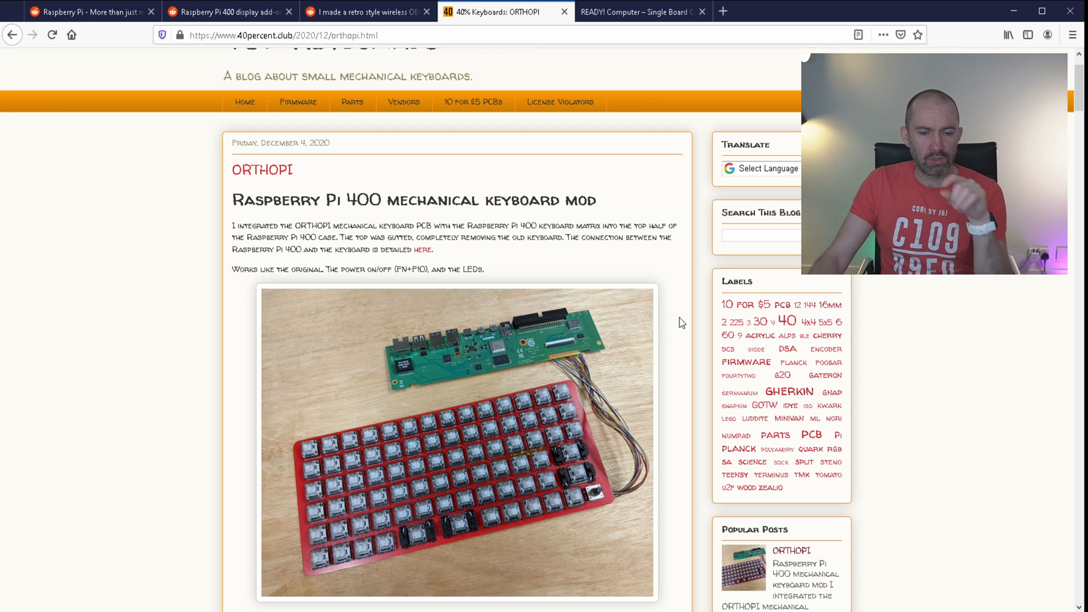
scroll(down, 3)
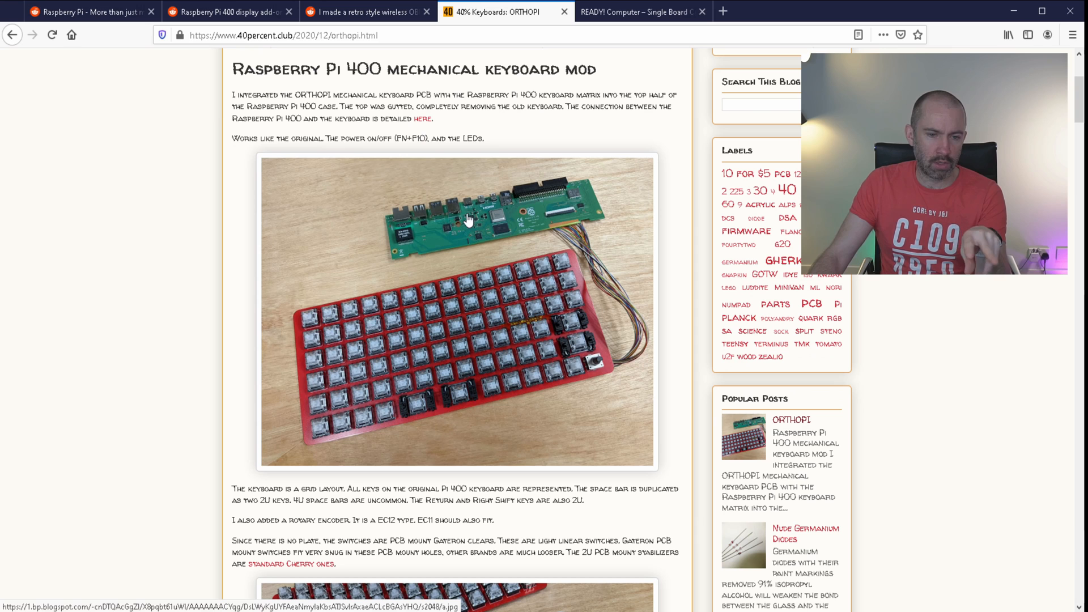
mouse_move(510, 331)
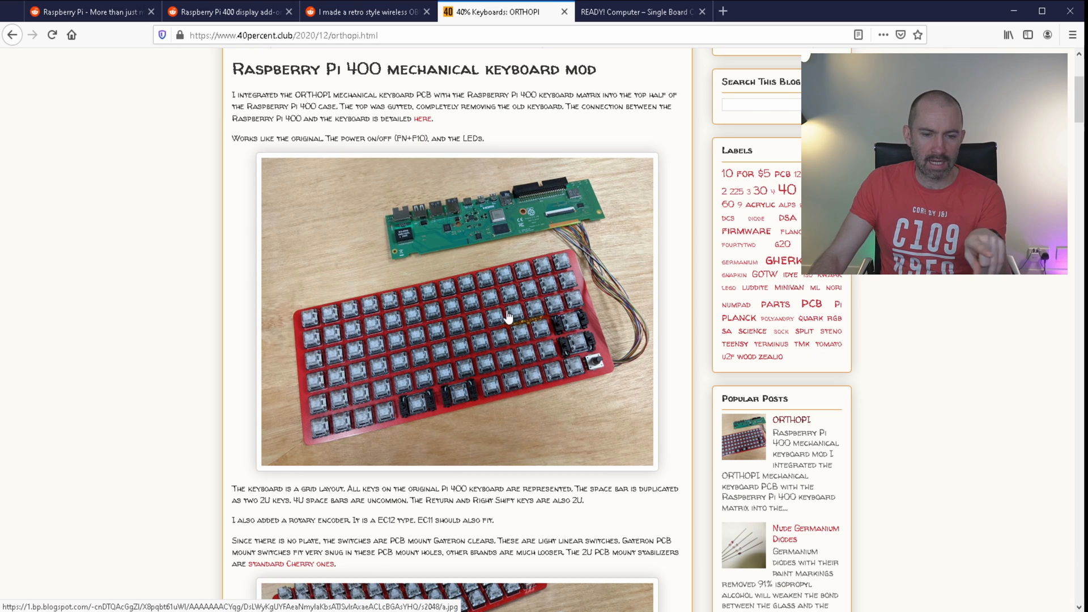
scroll(down, 3)
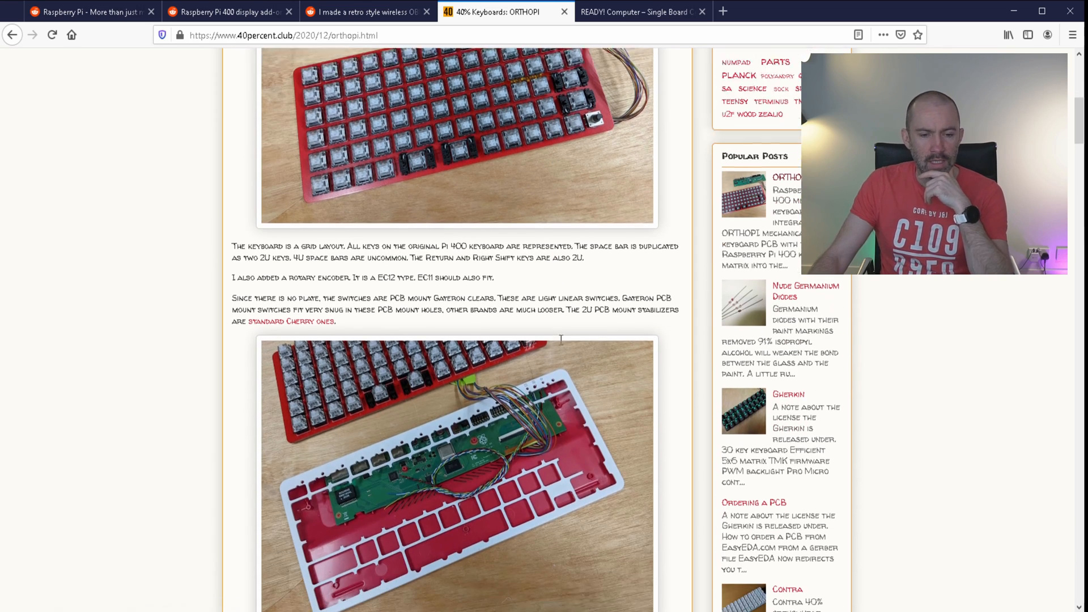
scroll(down, 3)
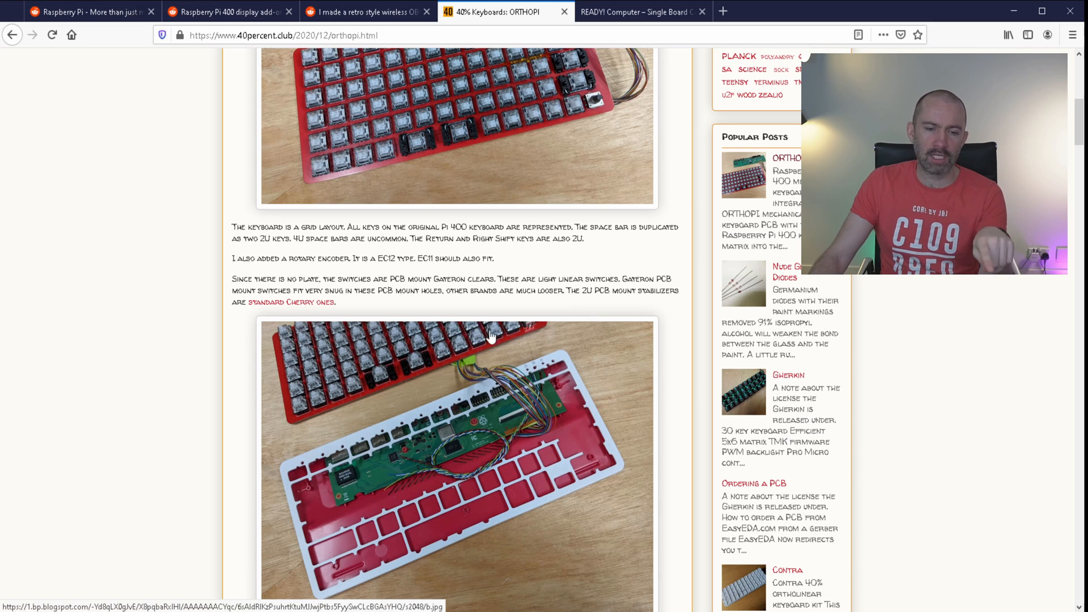
scroll(down, 3)
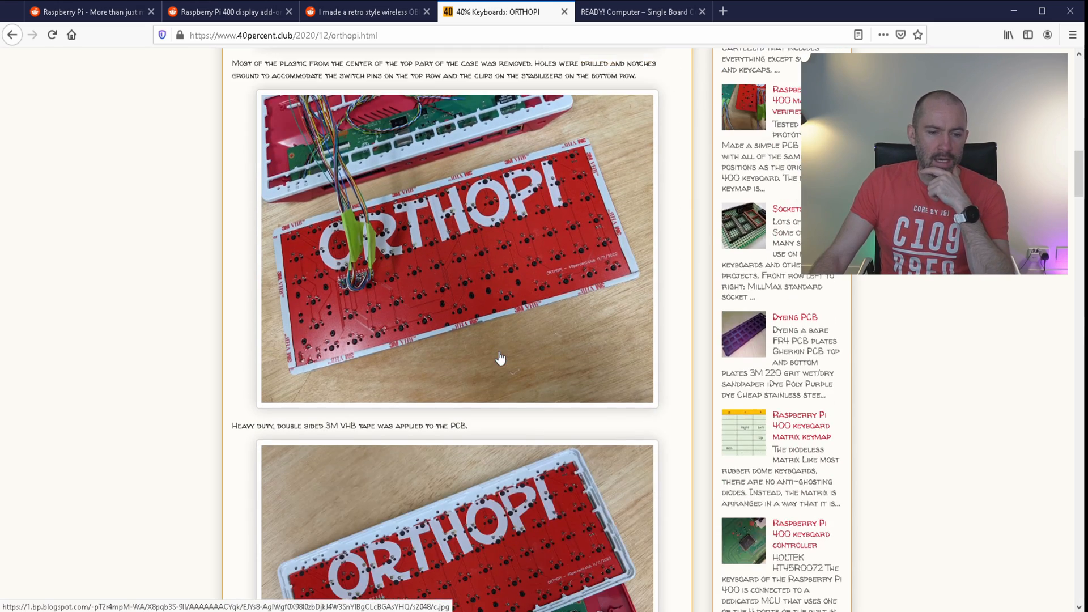
scroll(down, 3)
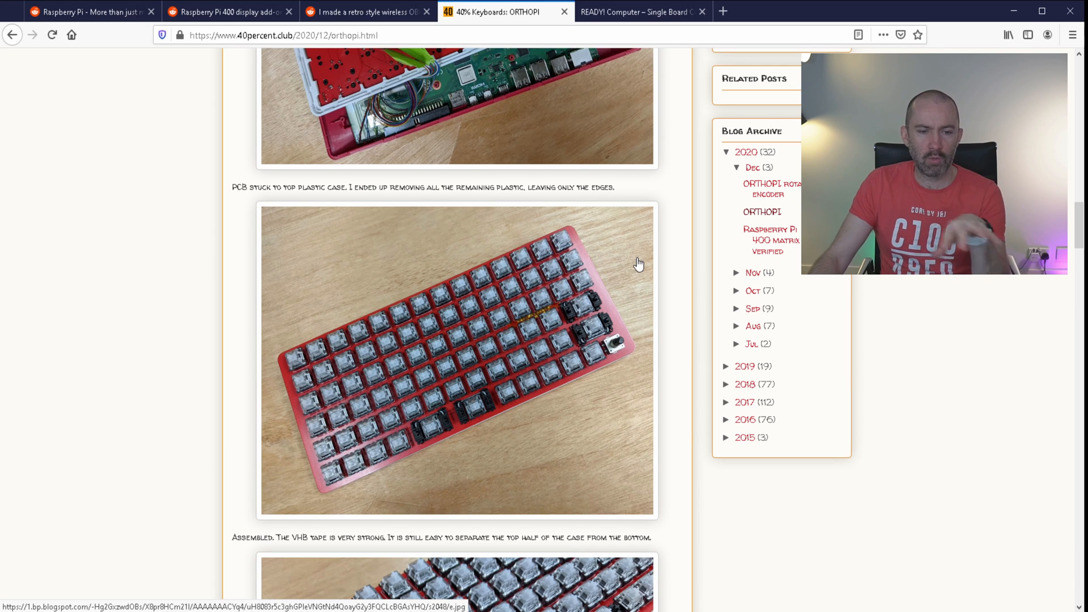
scroll(down, 3)
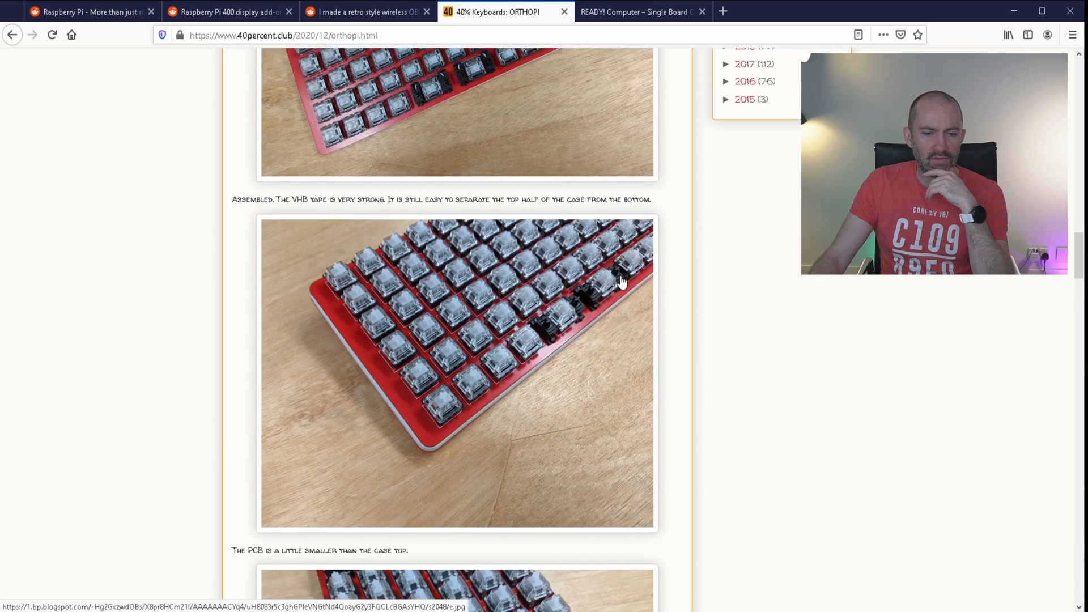
scroll(down, 3)
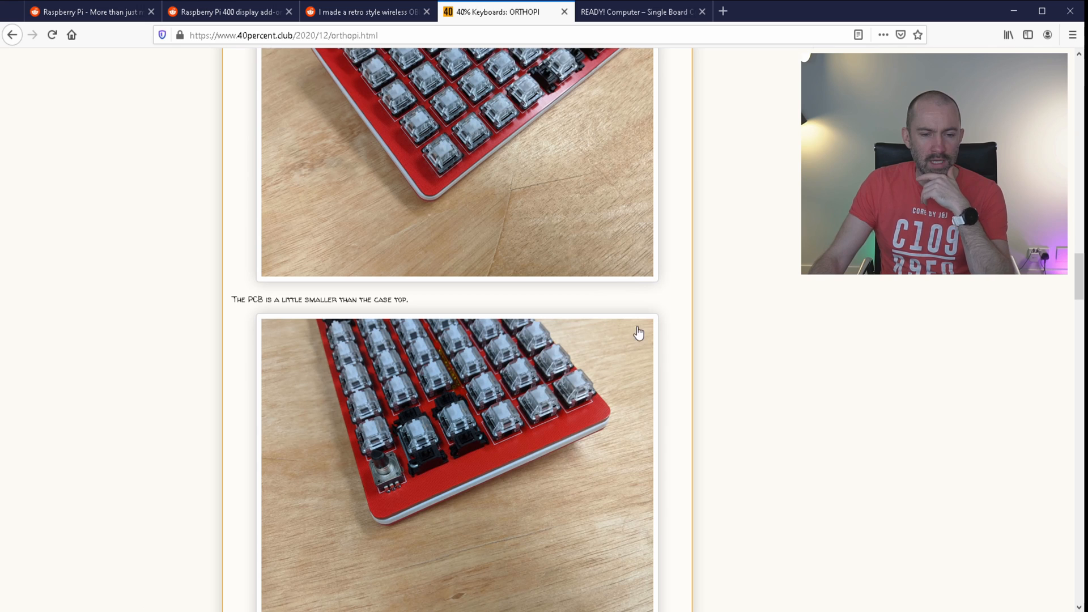
scroll(down, 3)
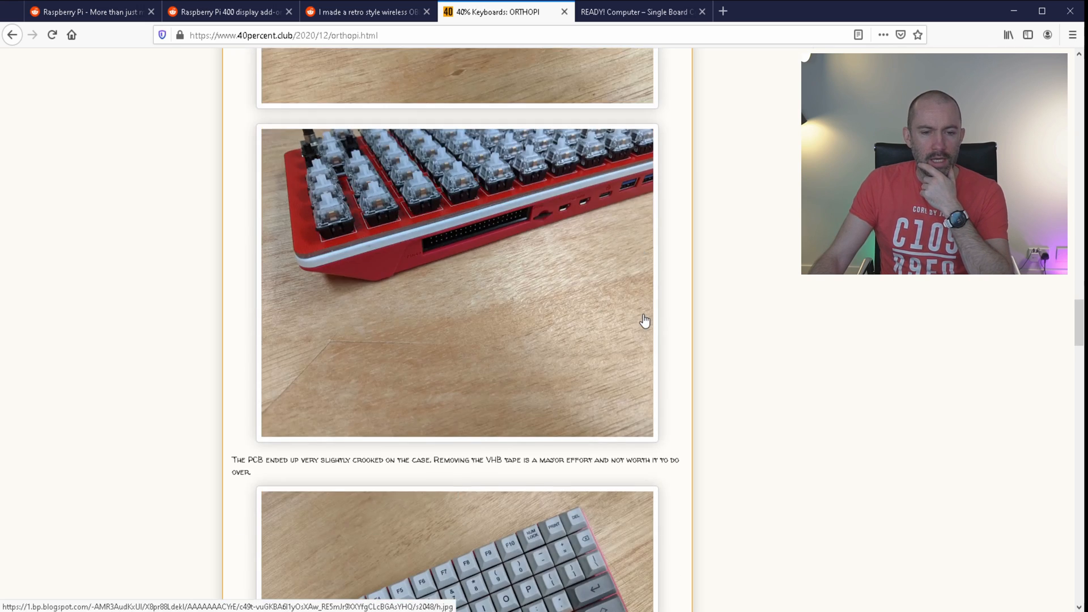
Continue reading past the LED wiring photos to the DSA keycaps section
scroll(down, 3)
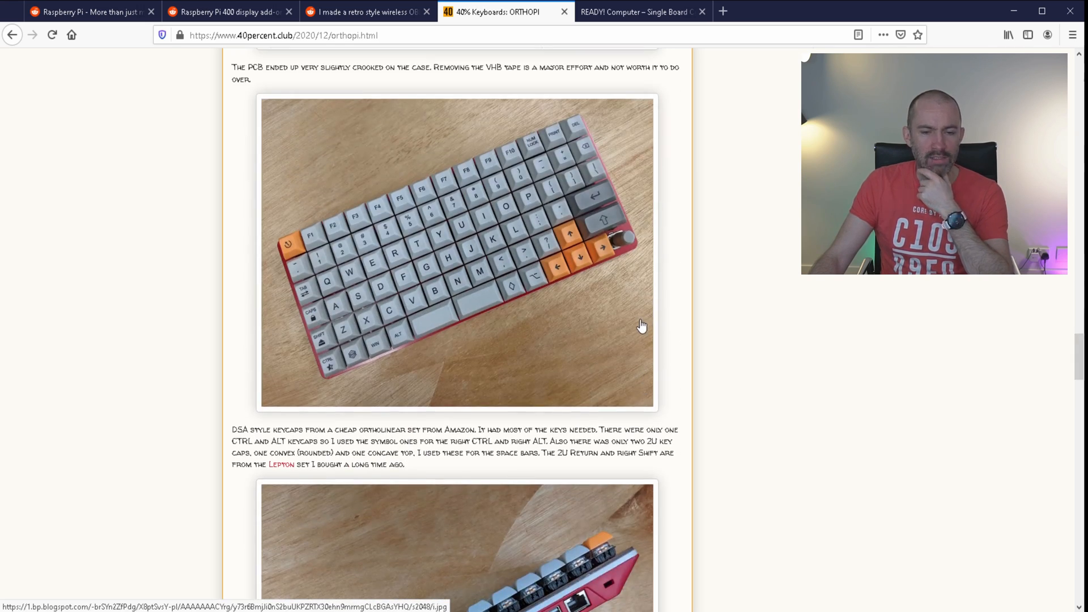
mouse_move(646, 320)
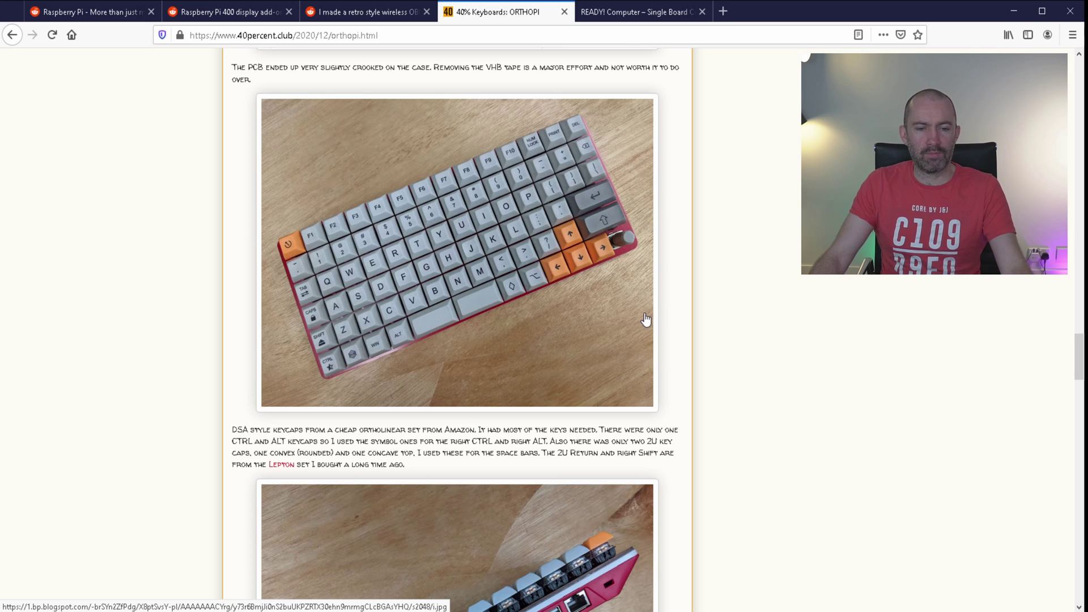
scroll(down, 3)
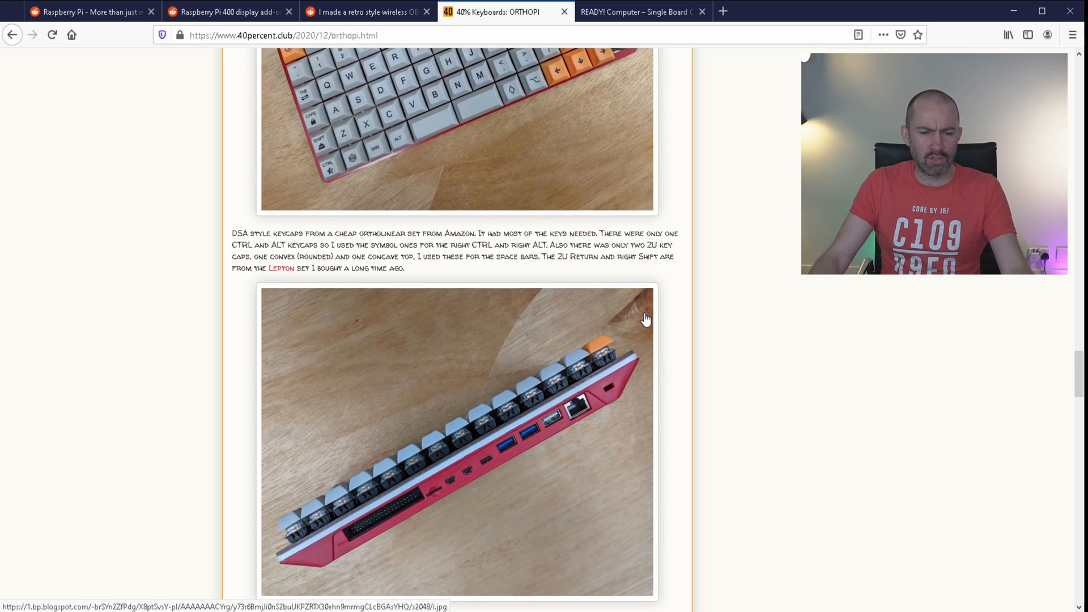
scroll(down, 3)
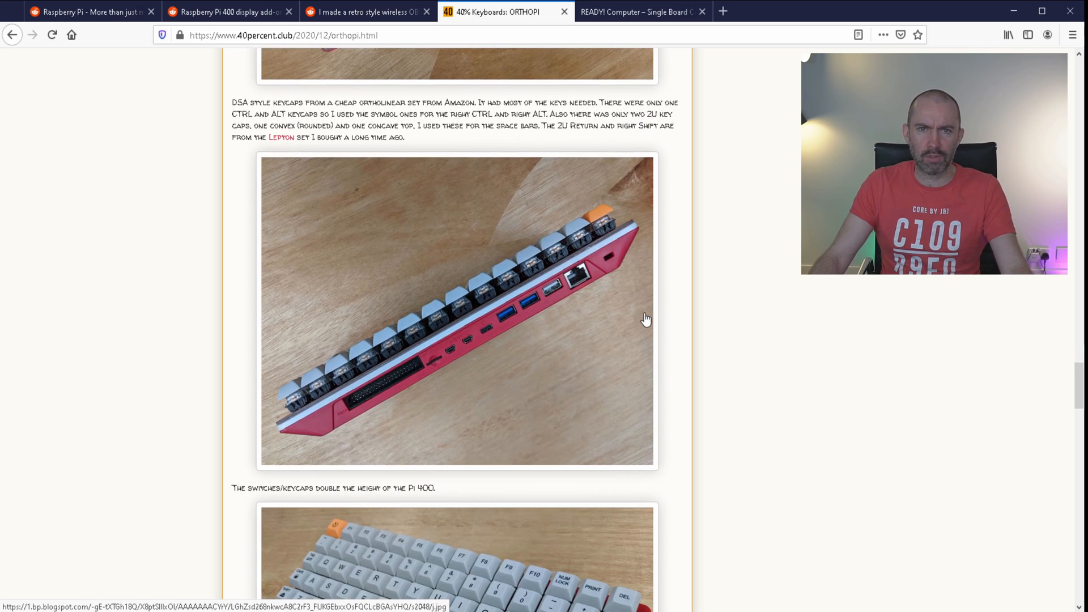
scroll(down, 3)
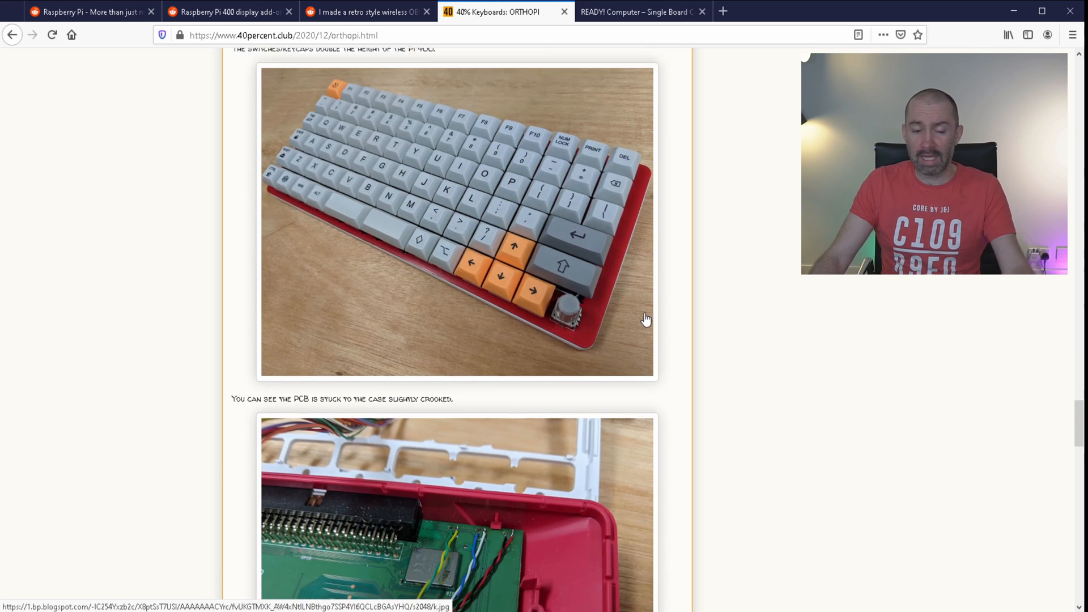
scroll(down, 3)
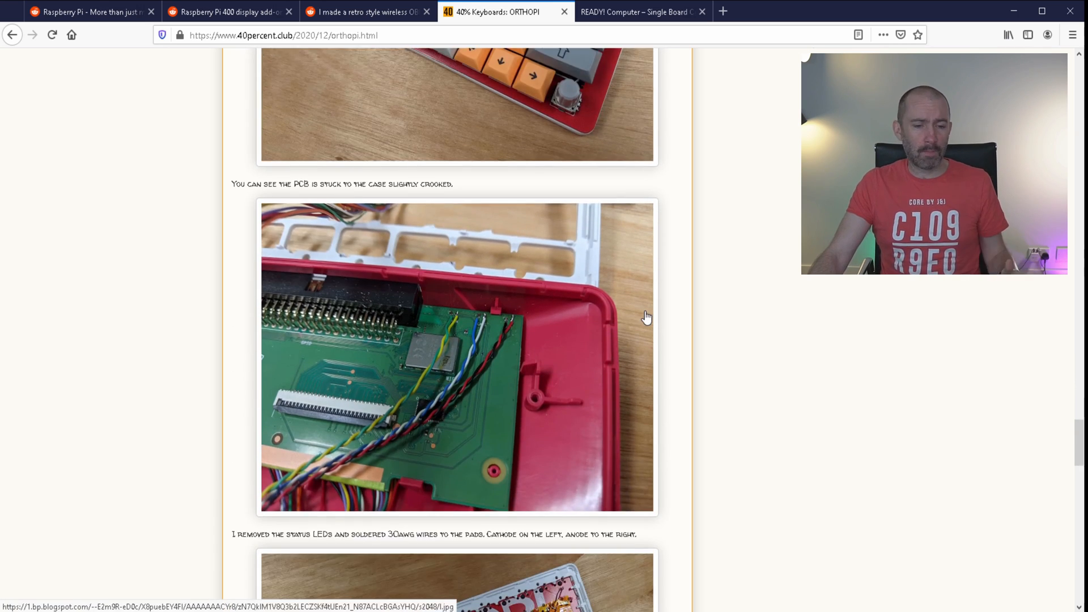
scroll(down, 3)
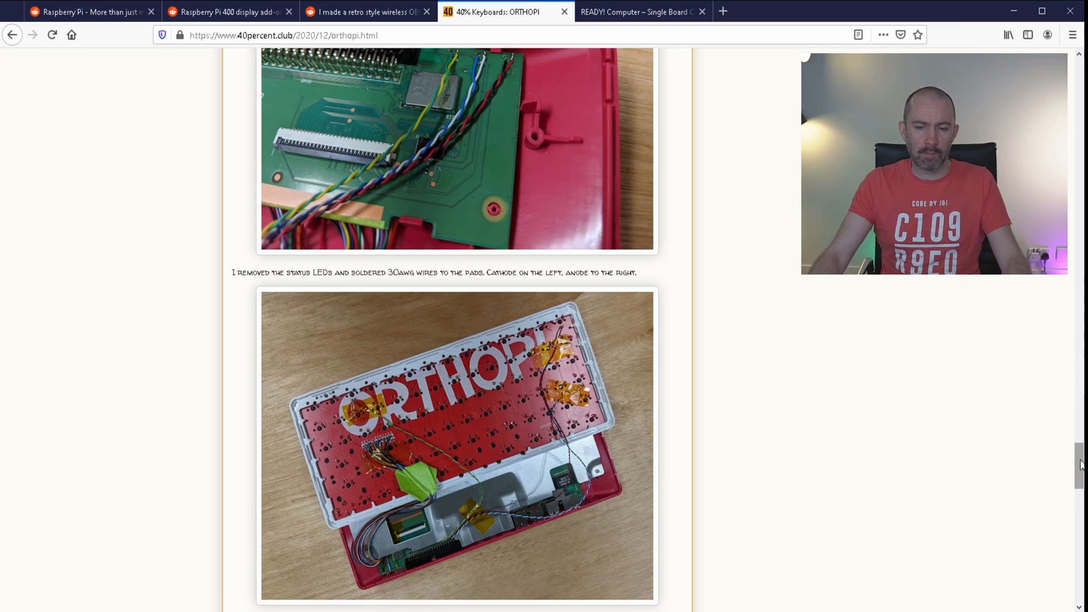
scroll(down, 3)
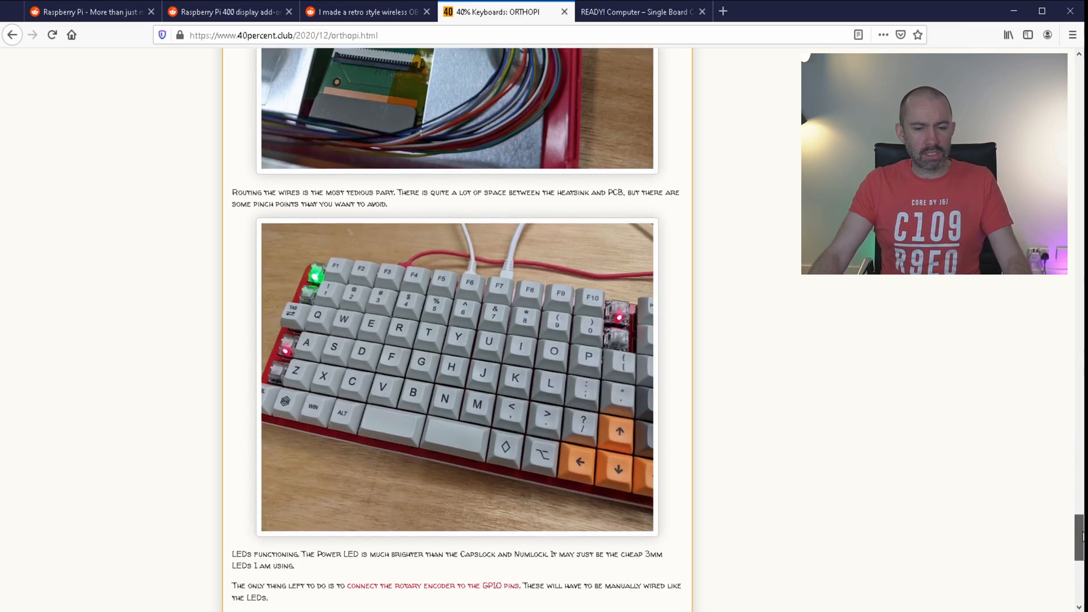
scroll(down, 3)
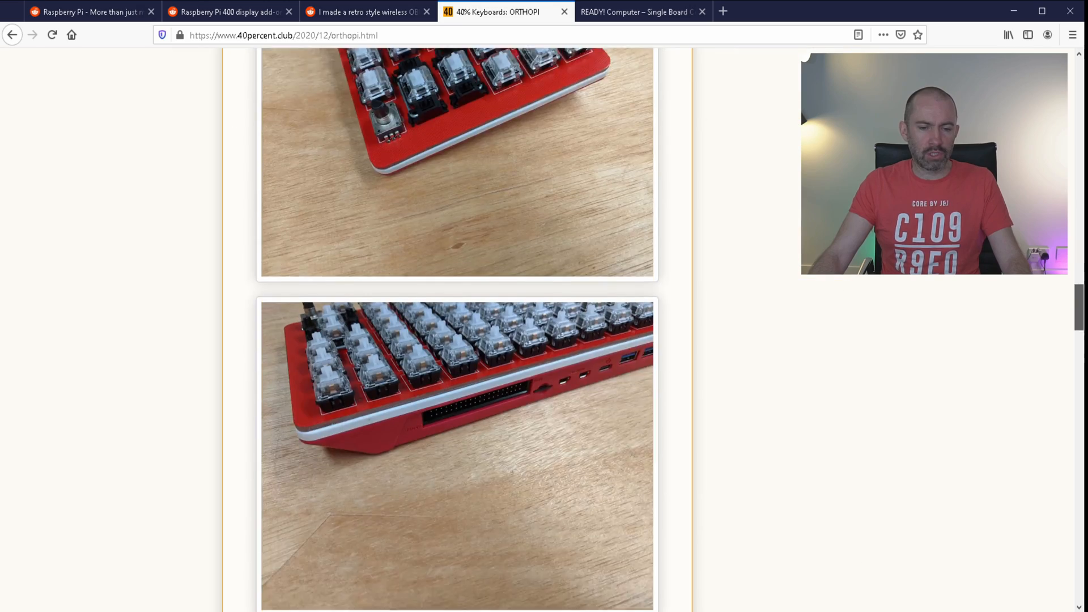
scroll(down, 3)
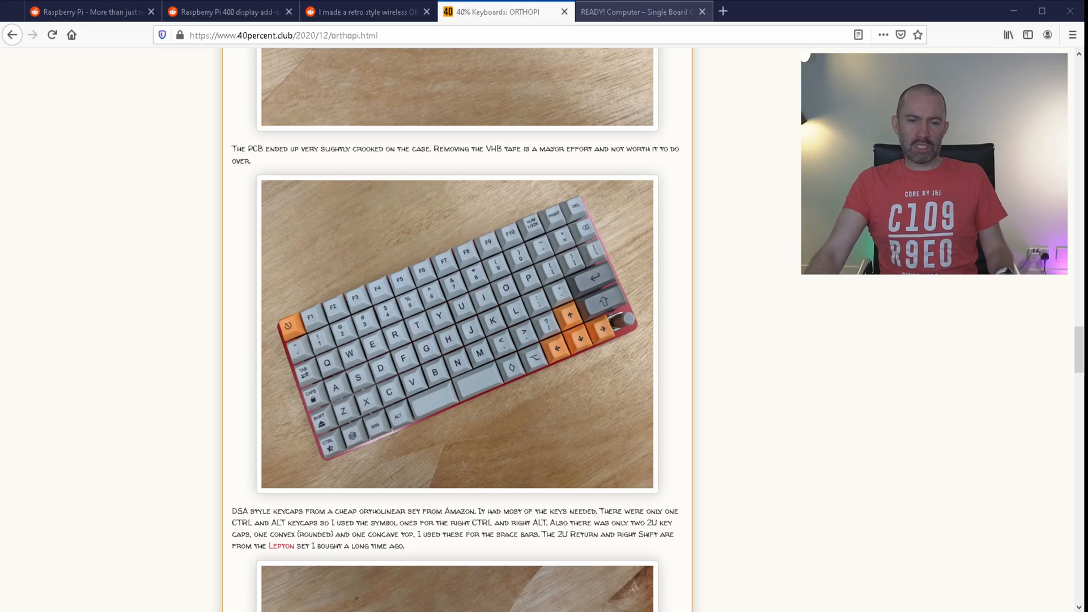
Switch to the READY! Computer tab showing the Model 100 homepage
click(644, 11)
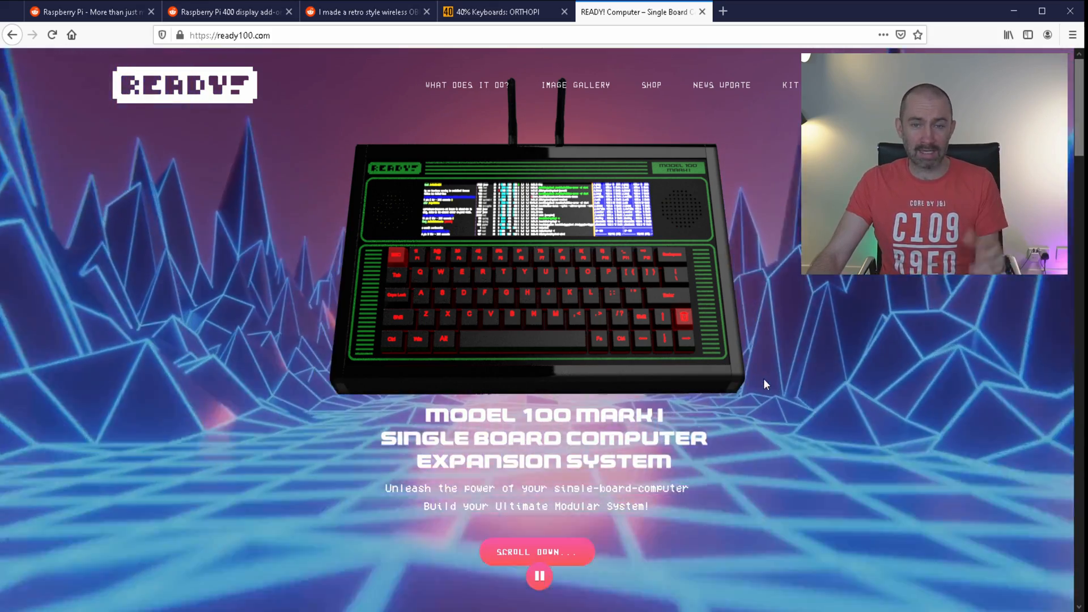
scroll(down, 3)
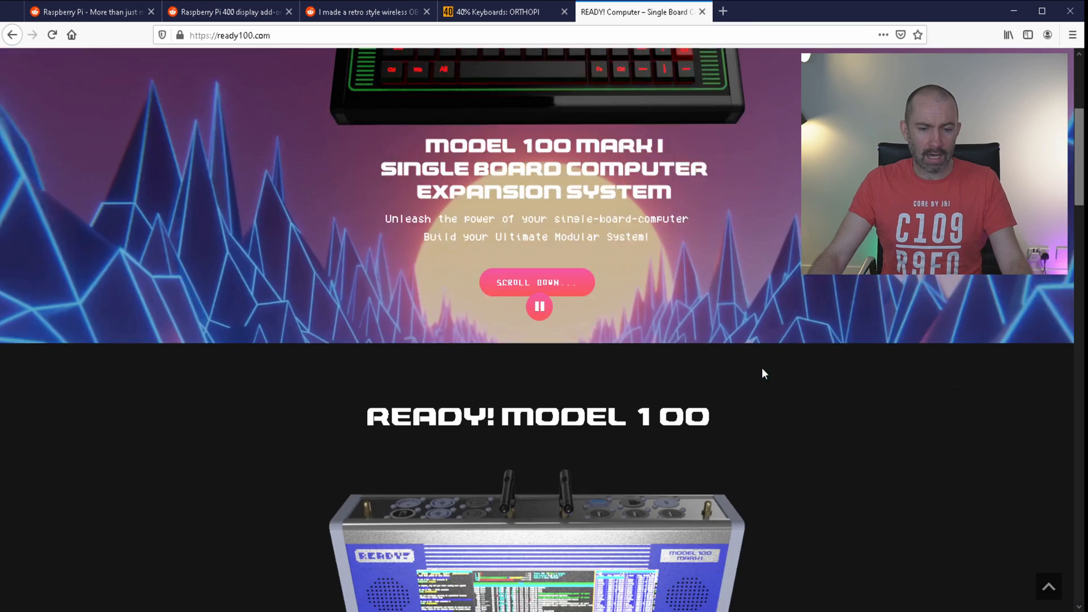
scroll(down, 3)
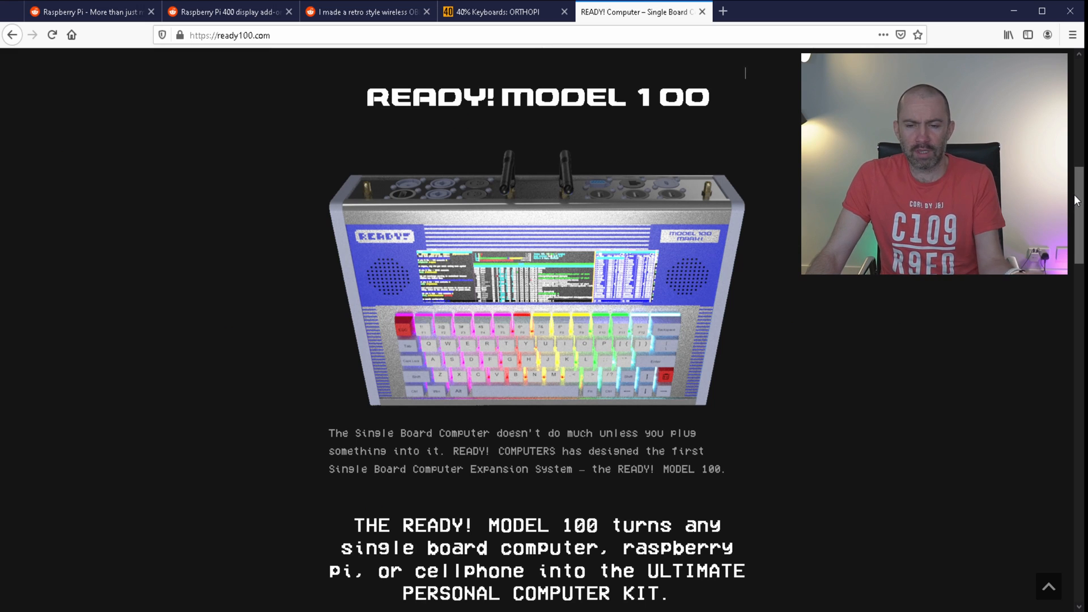
scroll(down, 3)
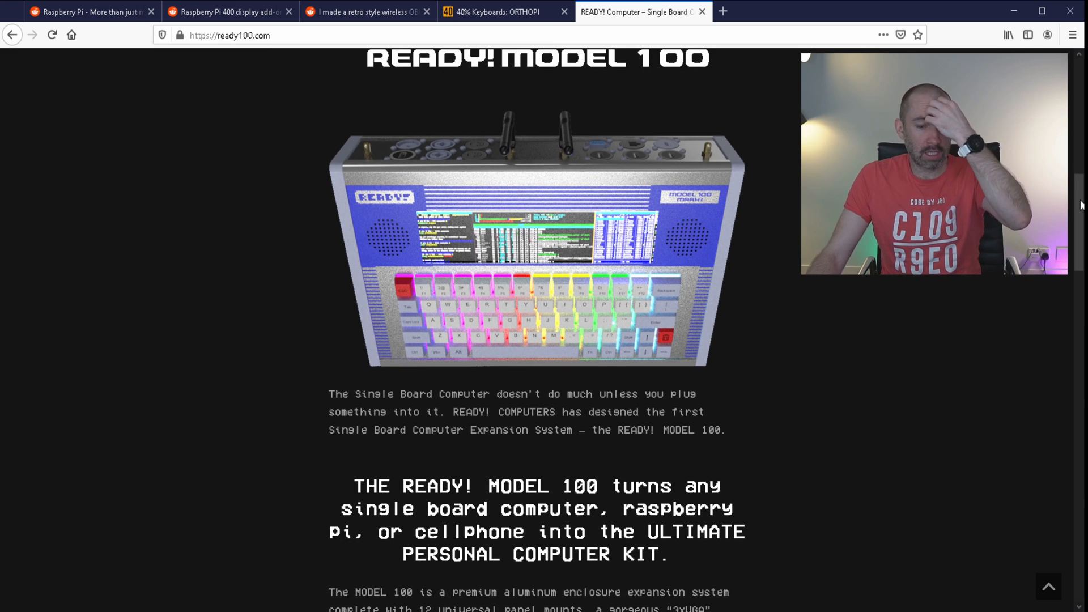
scroll(down, 3)
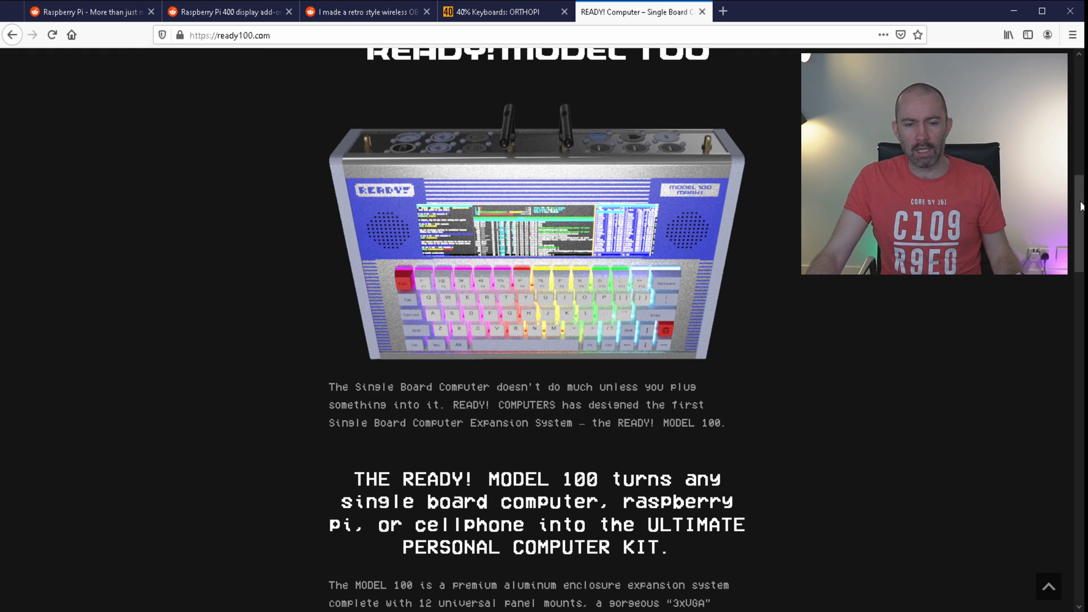
scroll(down, 3)
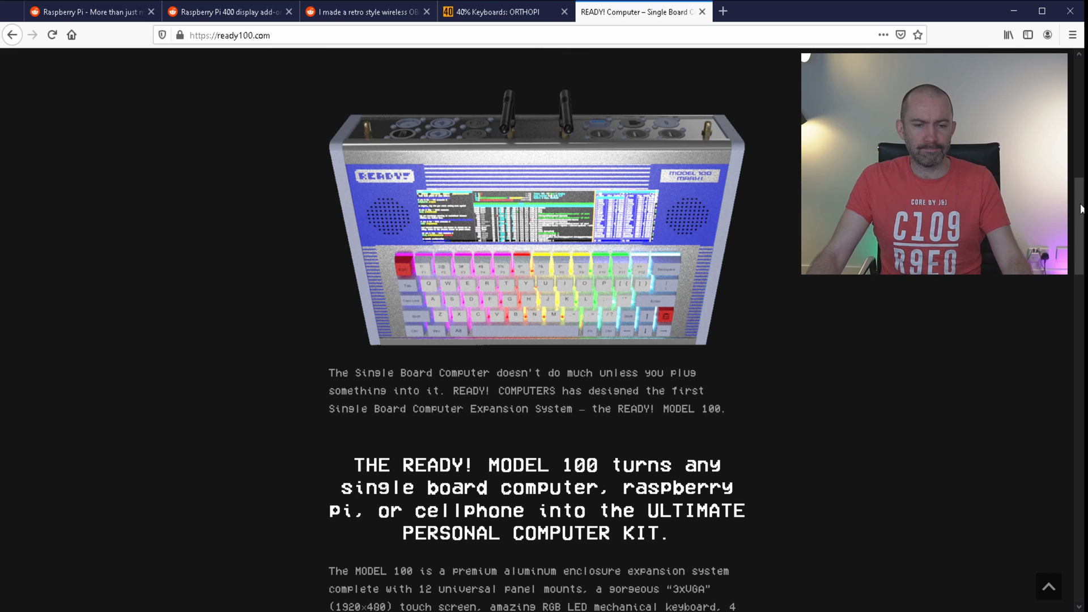
scroll(down, 3)
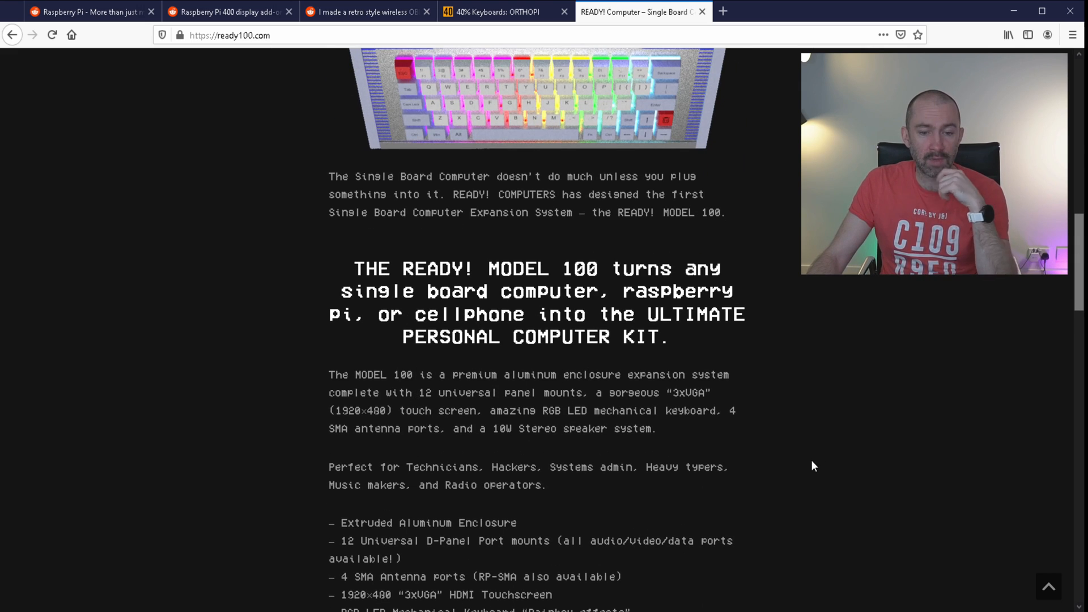
mouse_move(720, 436)
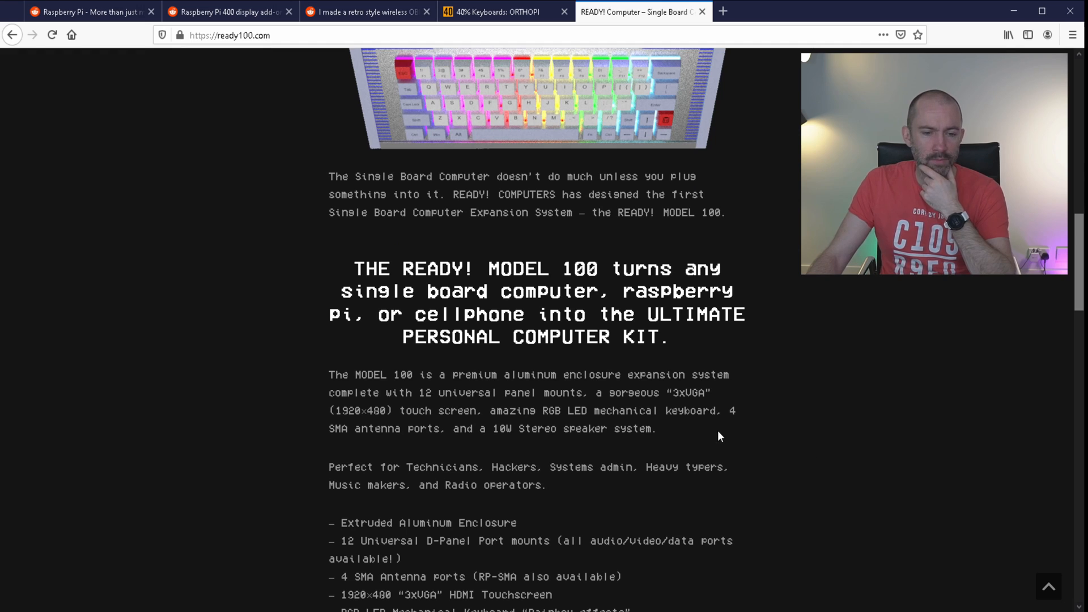
mouse_move(783, 379)
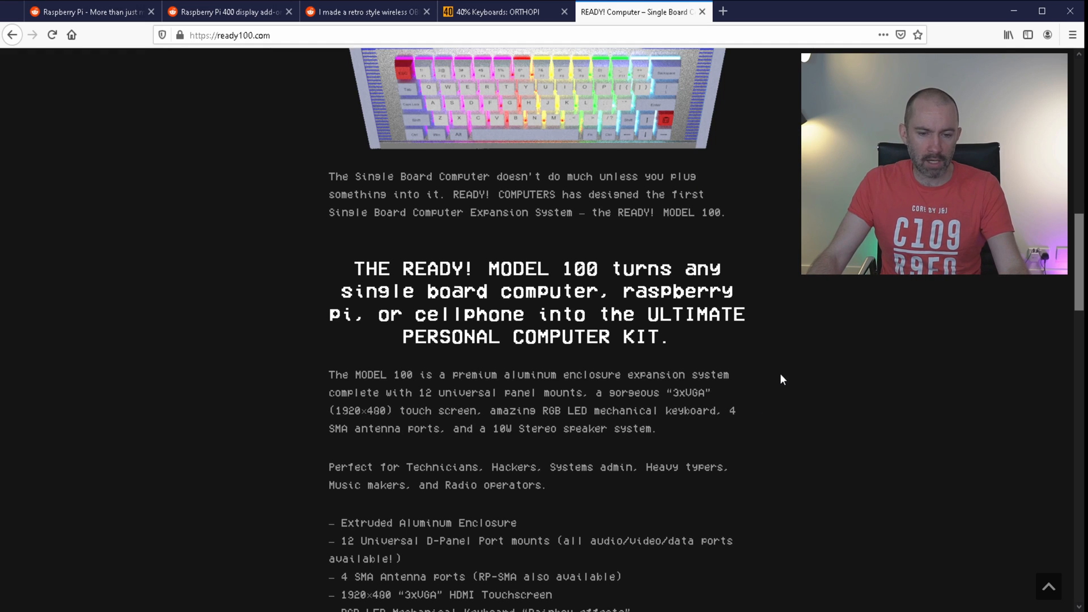
mouse_move(796, 404)
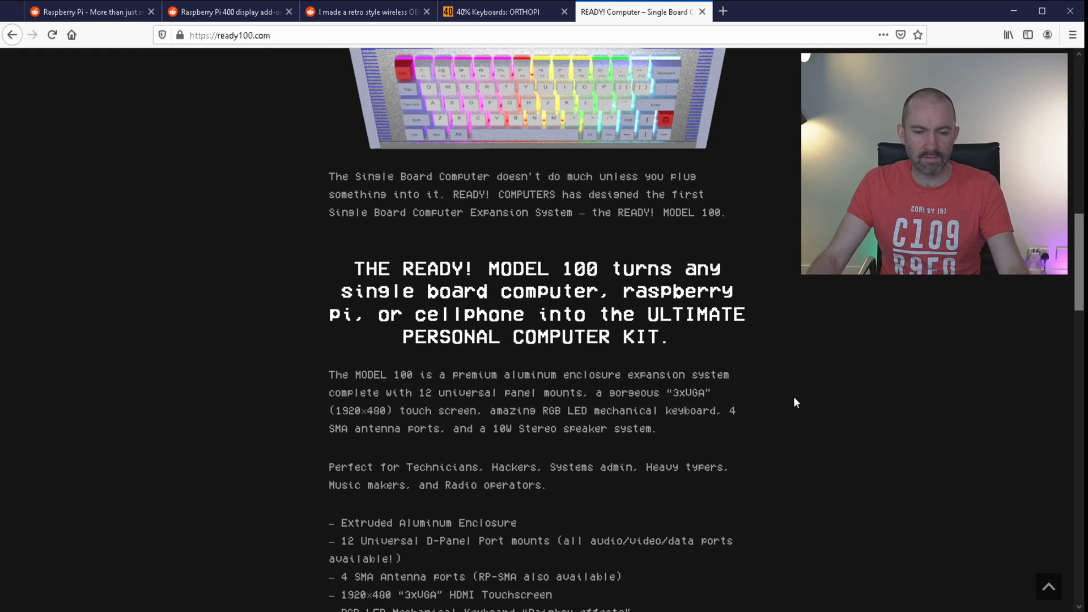
mouse_move(804, 396)
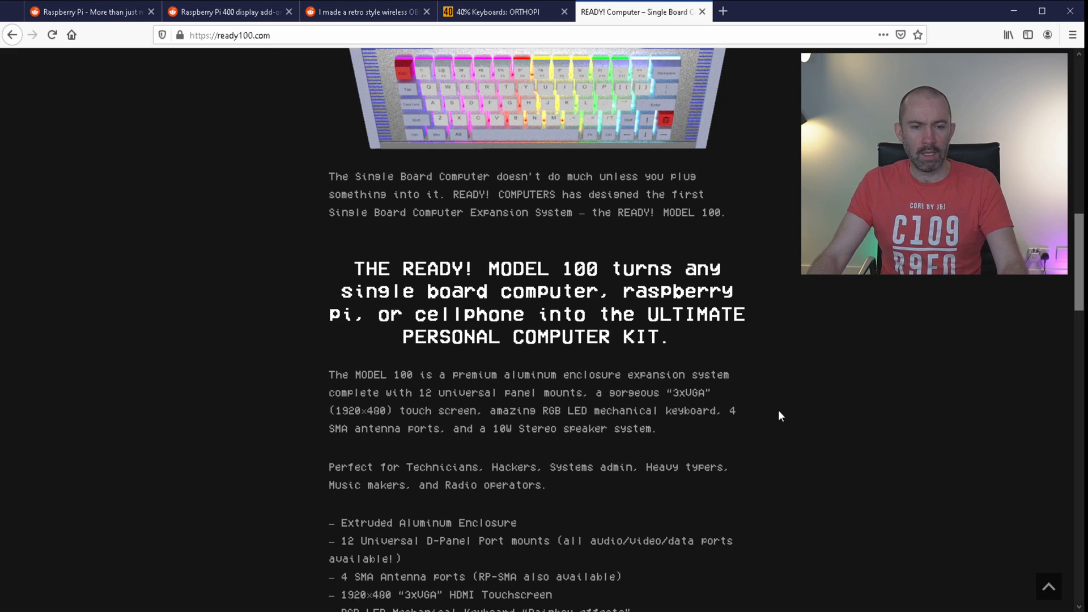
scroll(up, 3)
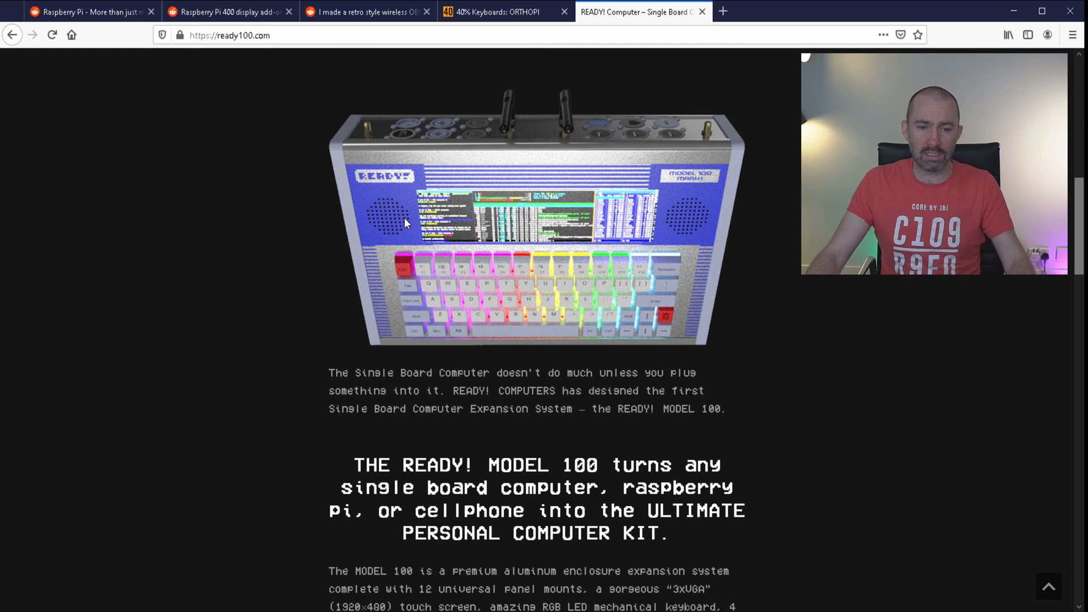
mouse_move(581, 231)
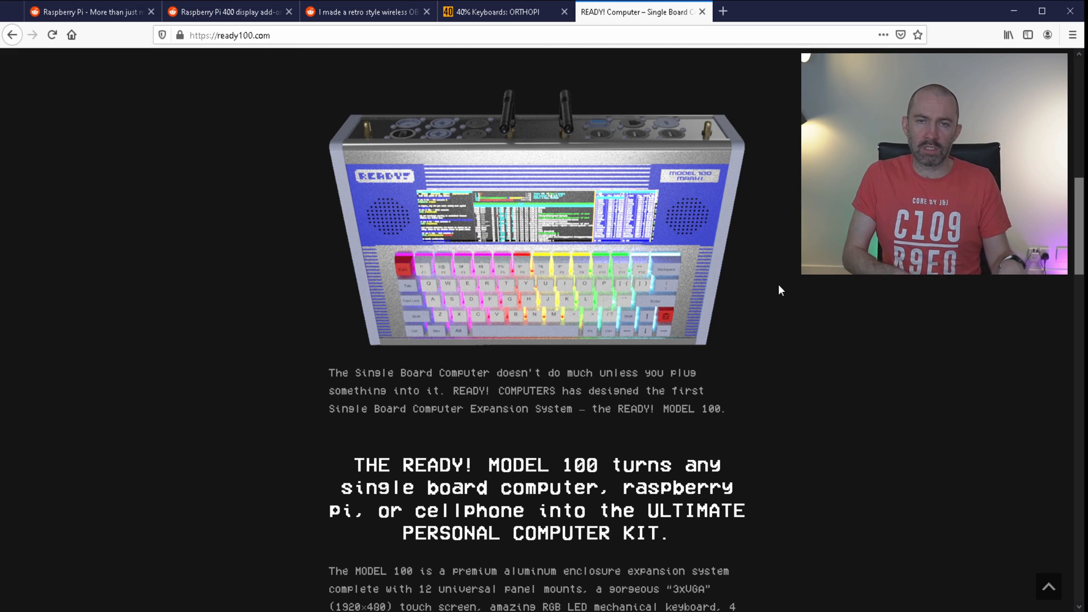
scroll(down, 3)
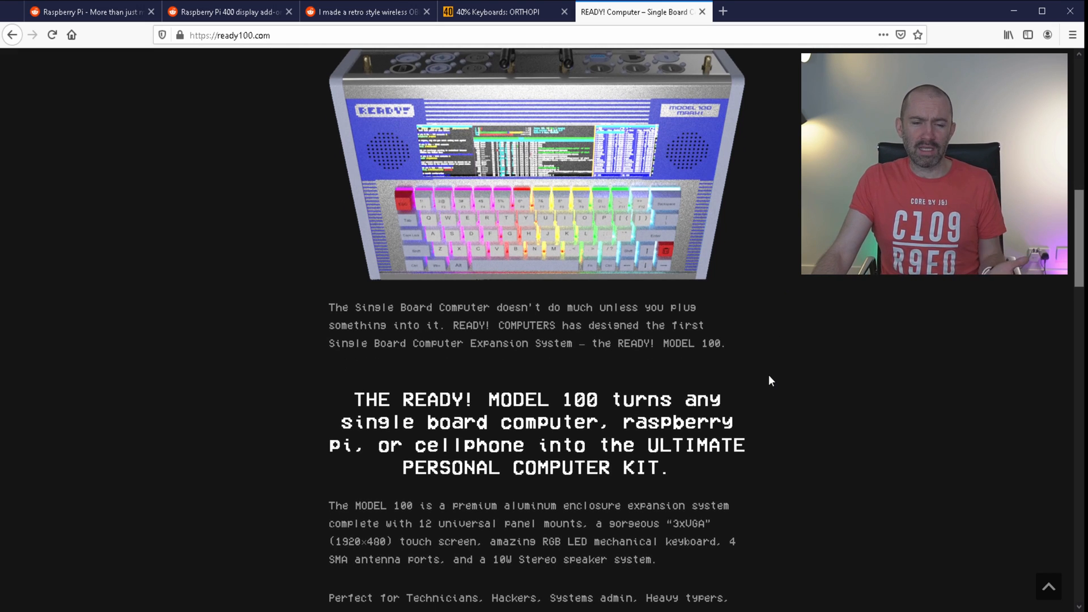
mouse_move(763, 373)
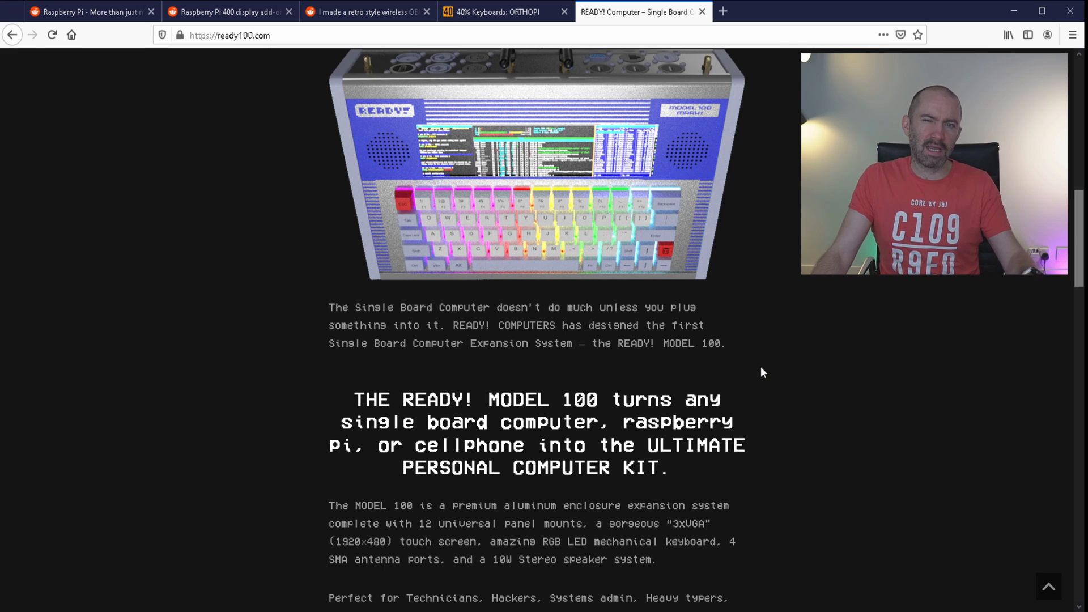
scroll(down, 3)
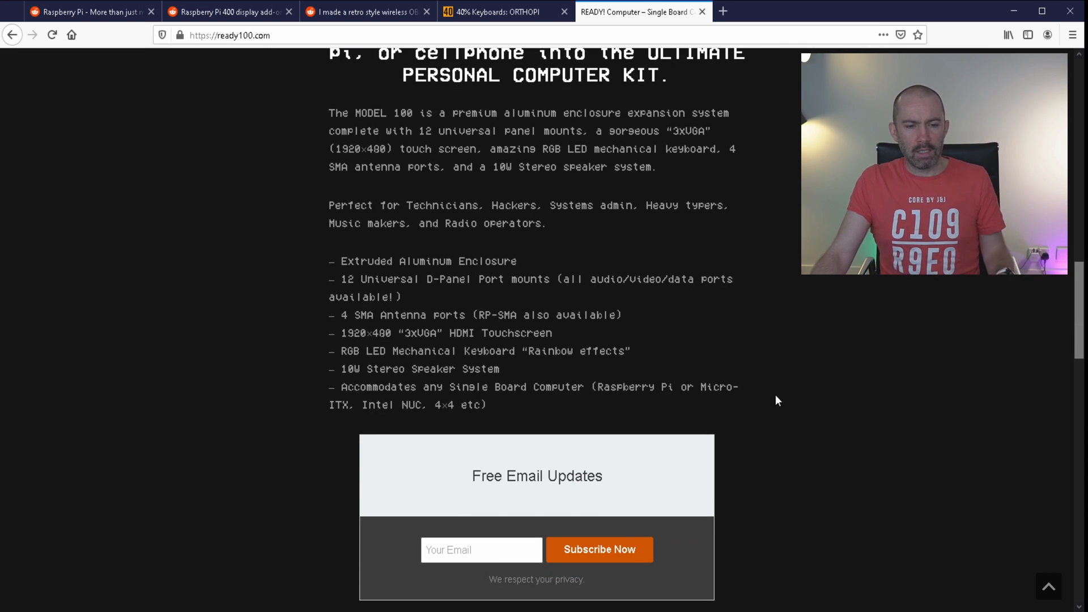
mouse_move(695, 407)
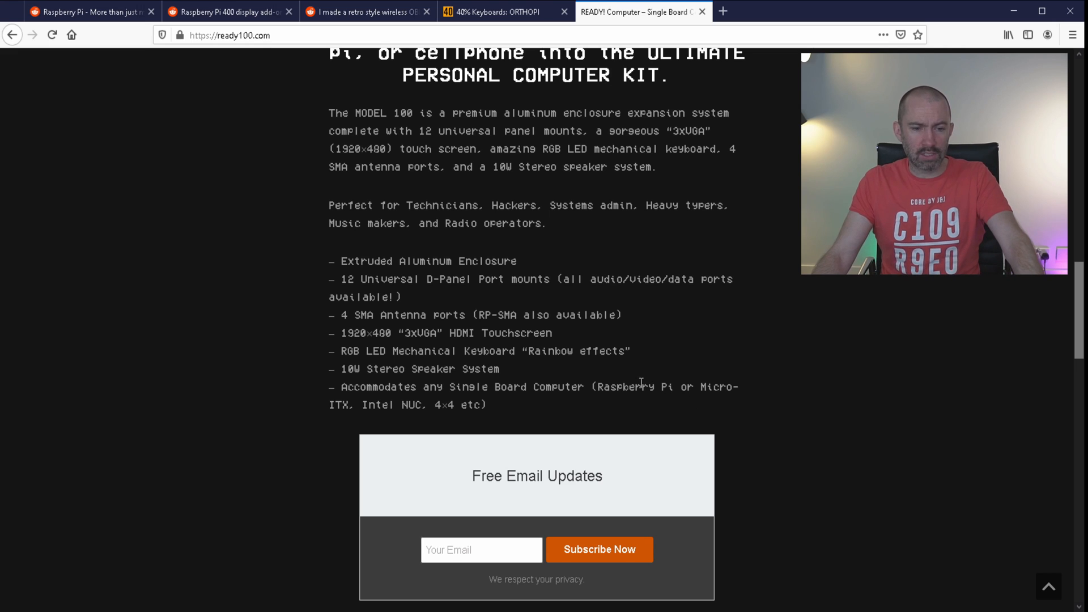
mouse_move(634, 379)
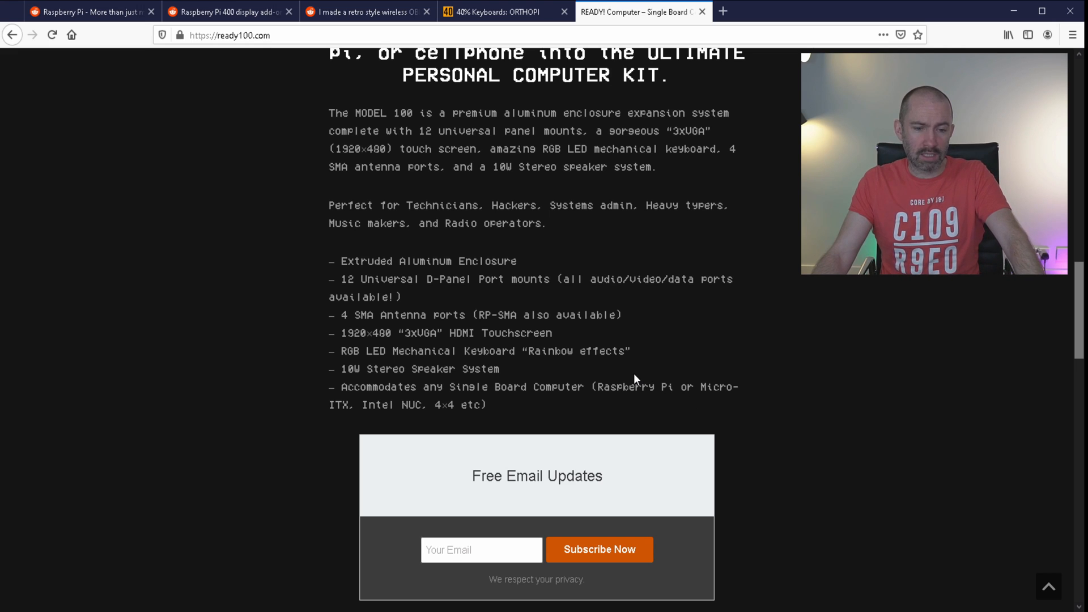
scroll(down, 3)
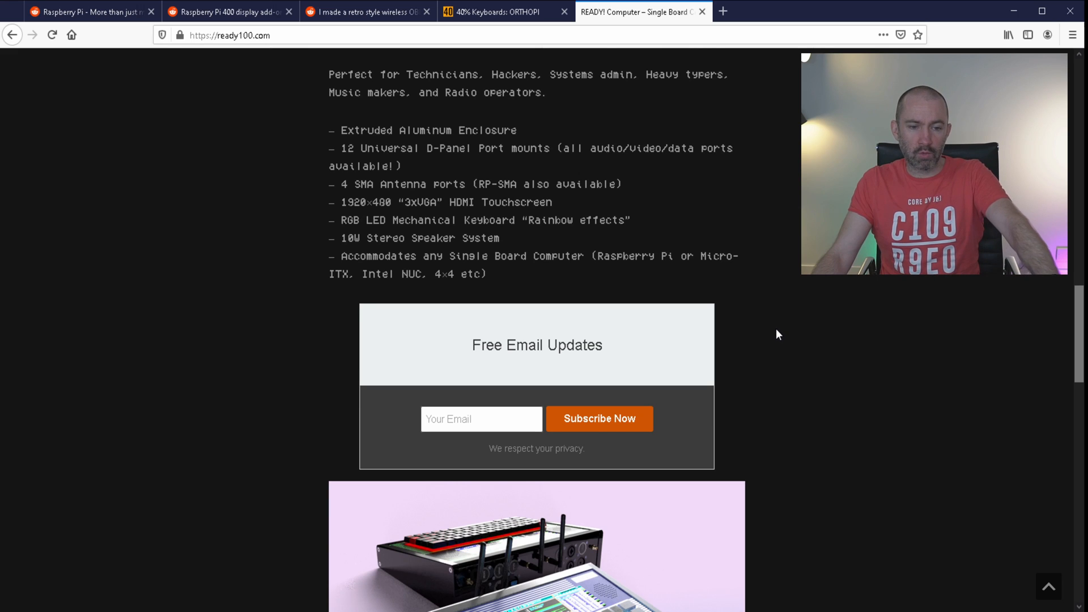
mouse_move(838, 394)
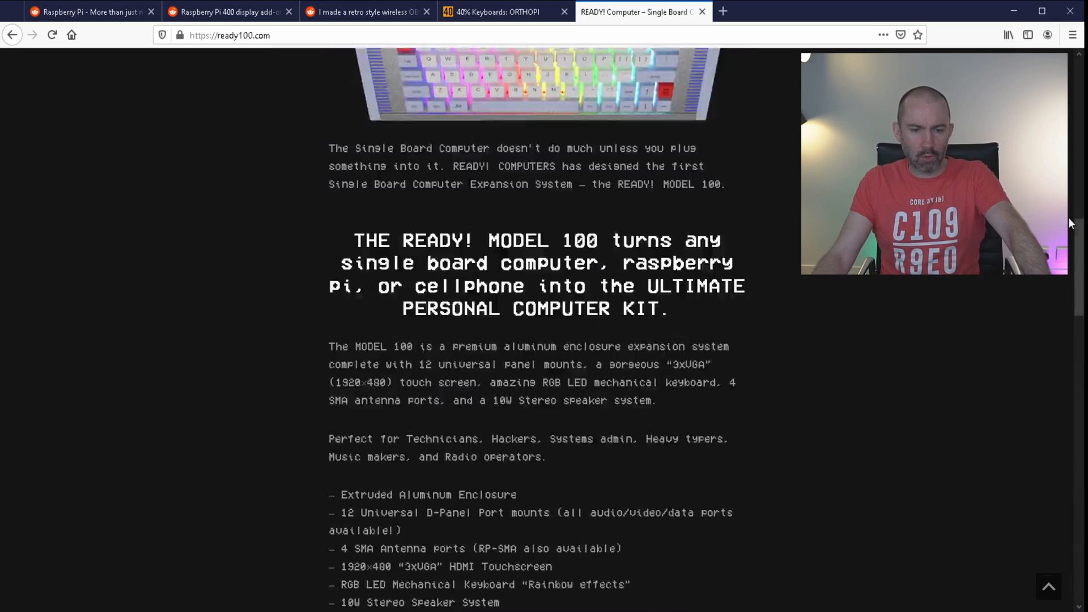
Return to the top of the homepage and go to the Shop page
scroll(up, 3)
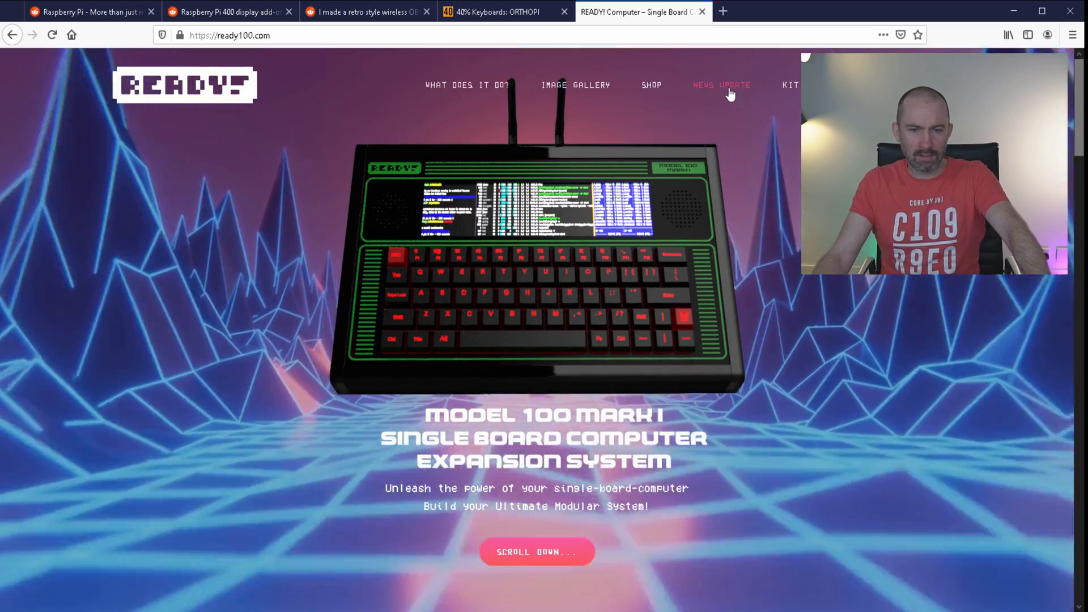
click(652, 85)
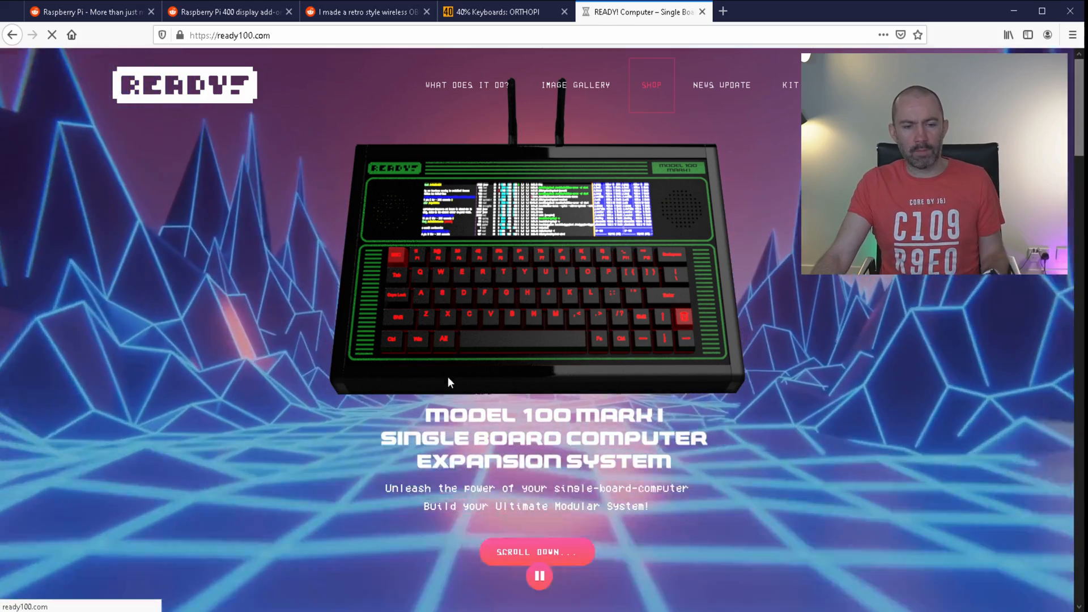
View the two-product shop listing and open the MODEL 100 KIT product page
click(651, 85)
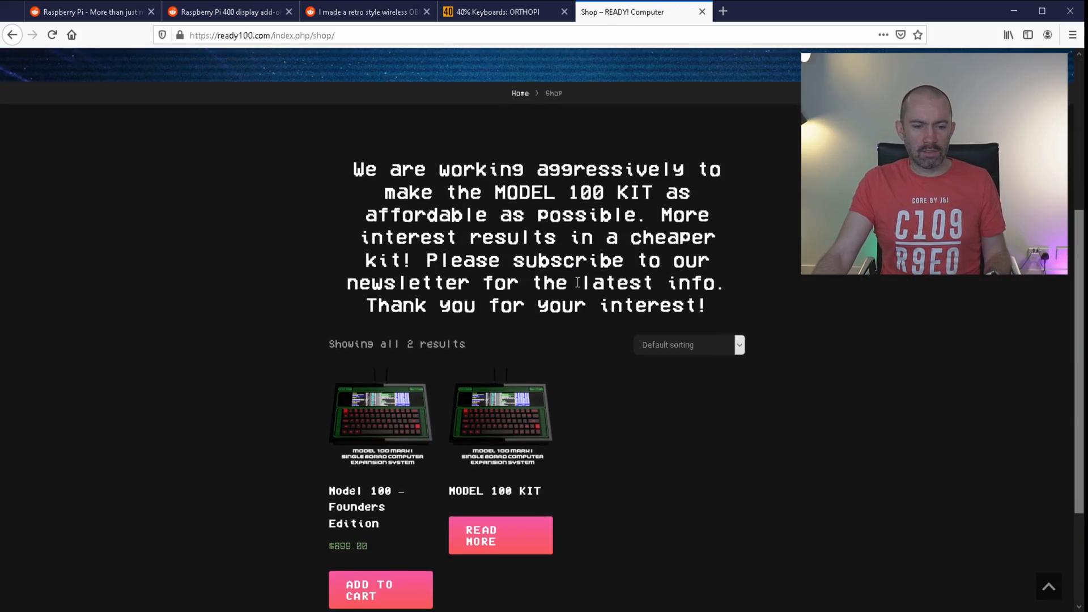
scroll(down, 3)
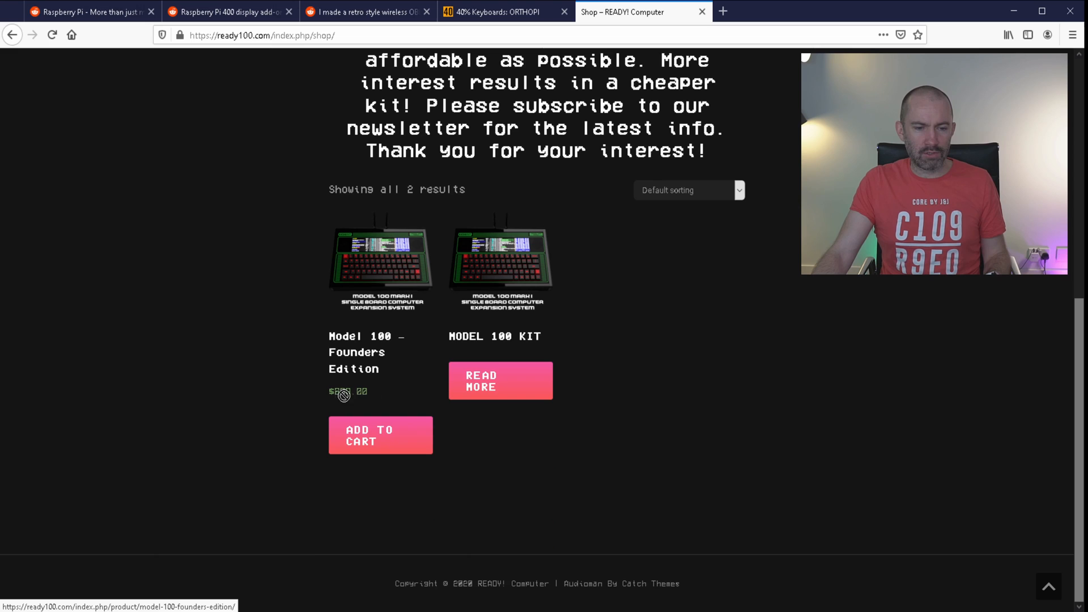
mouse_move(462, 381)
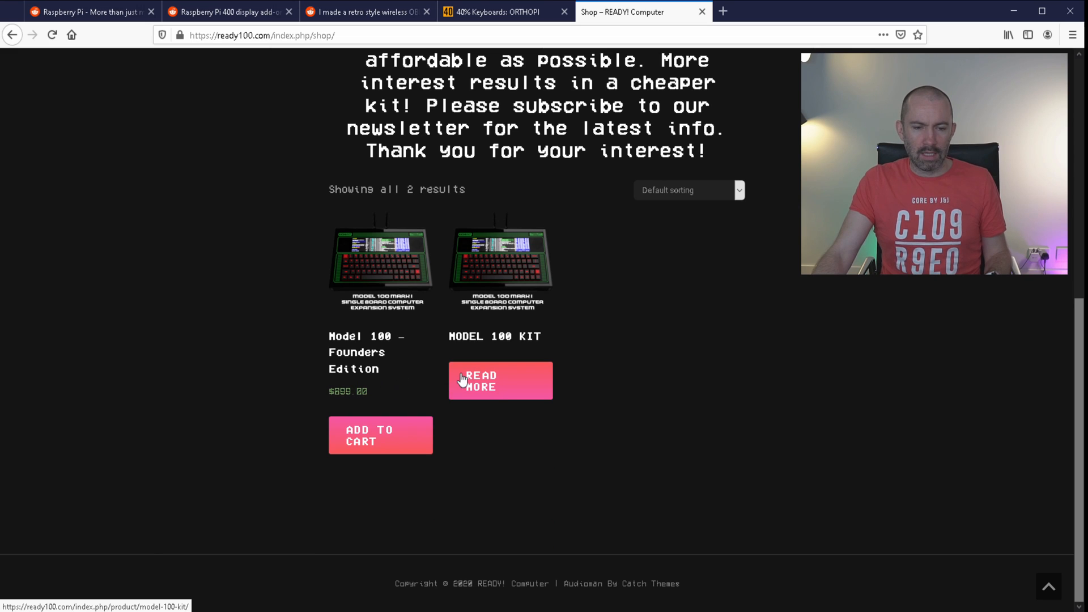
click(501, 381)
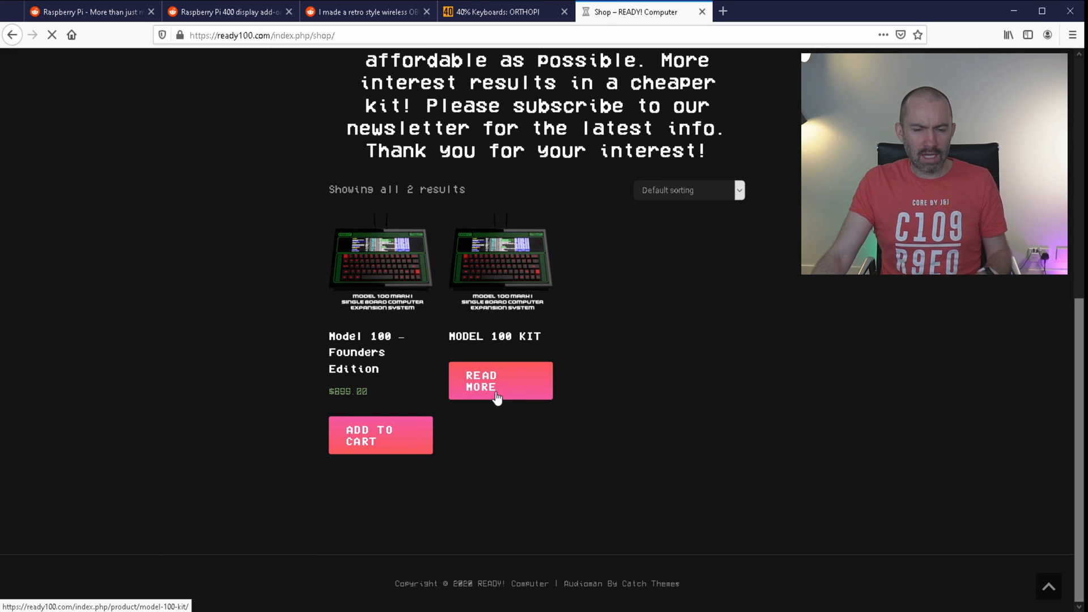
Read the MODEL 100 KIT description with its price still TBD, under $449
click(499, 381)
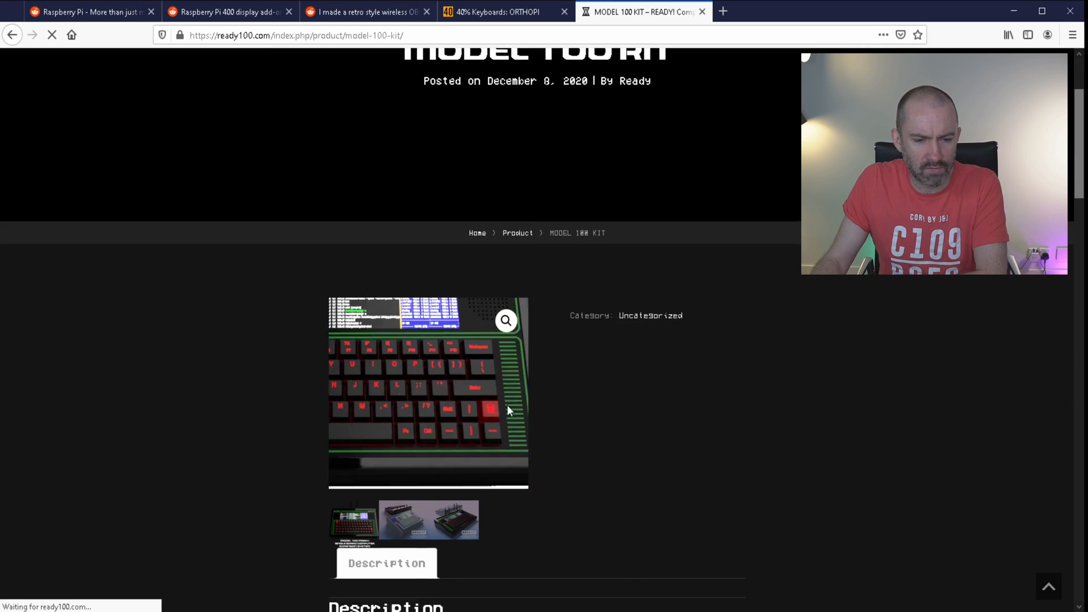
scroll(down, 3)
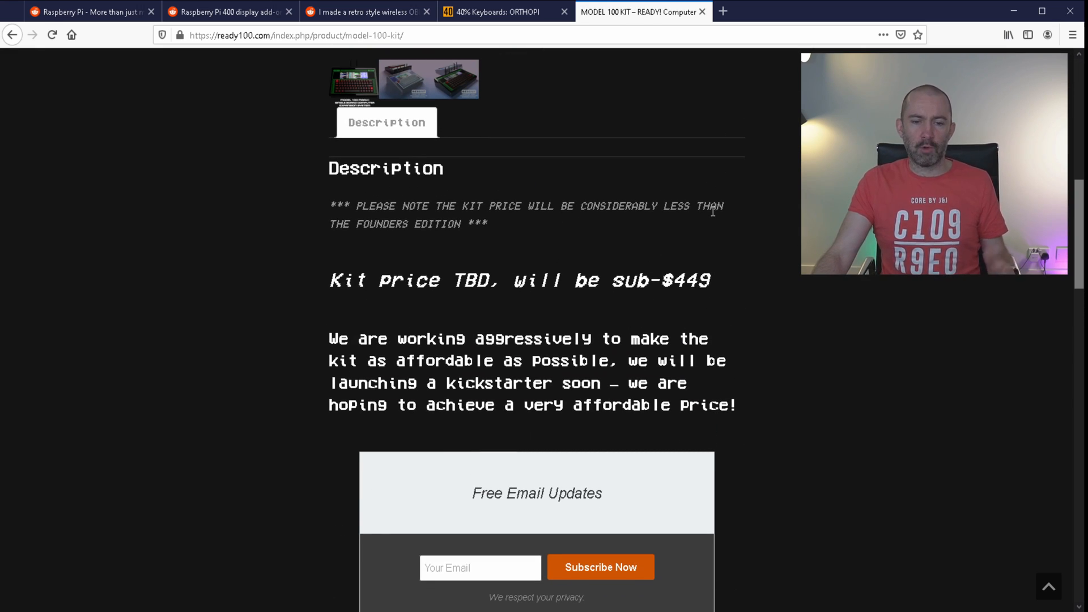
mouse_move(679, 223)
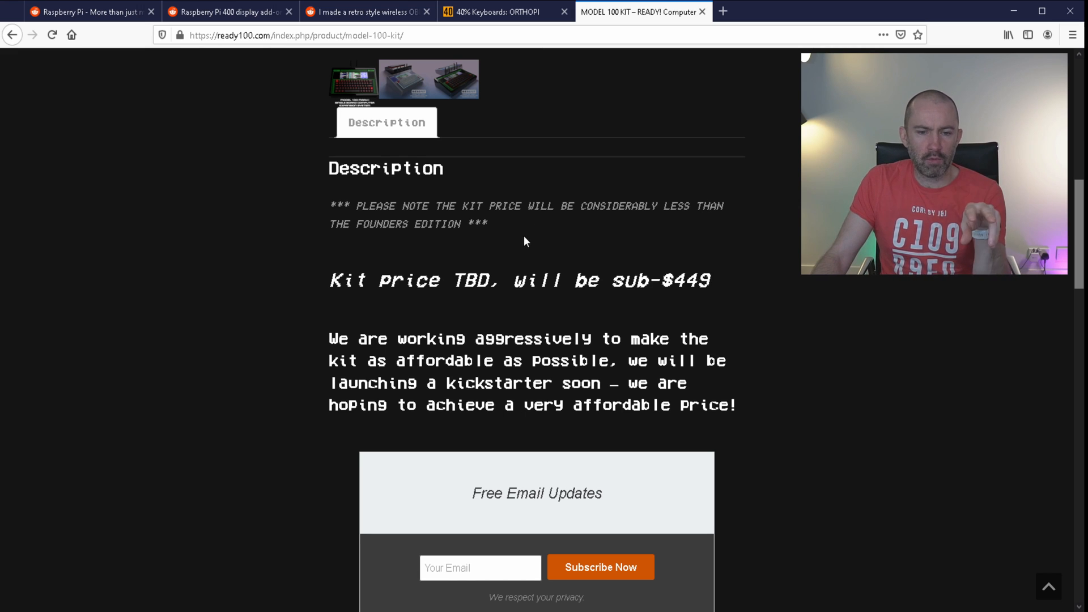
mouse_move(598, 345)
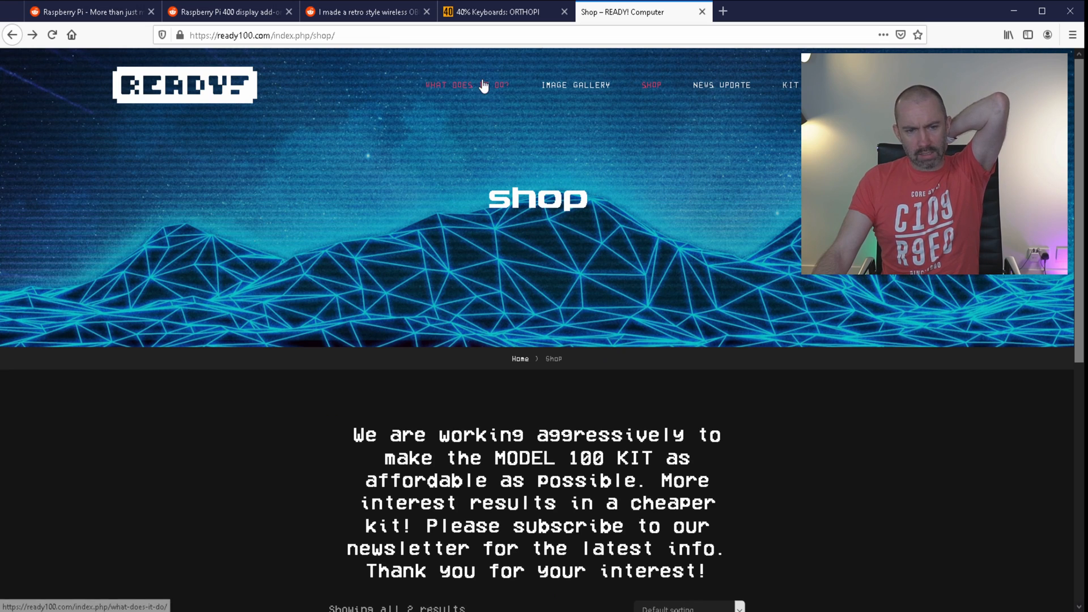
Read the 'What does it do?' page through the musicians, programmers, radio and makers sections
click(467, 85)
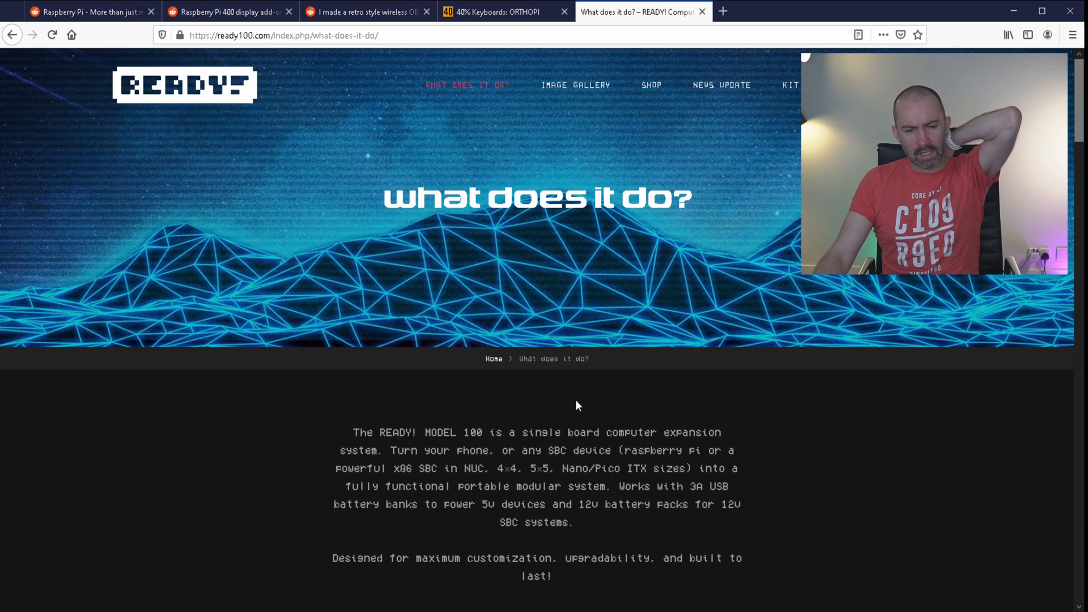
scroll(down, 3)
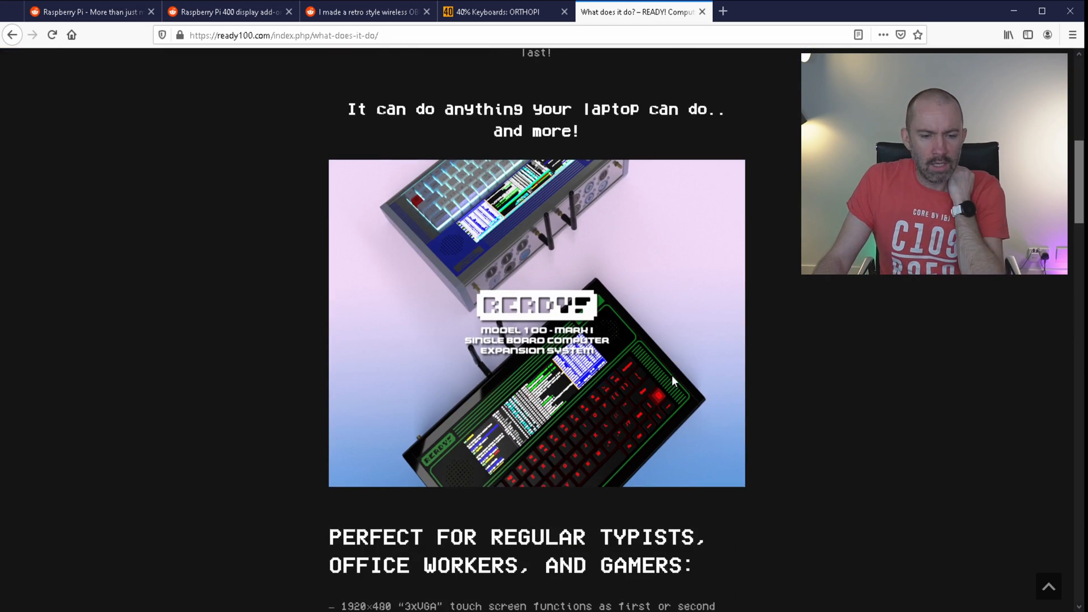
scroll(down, 3)
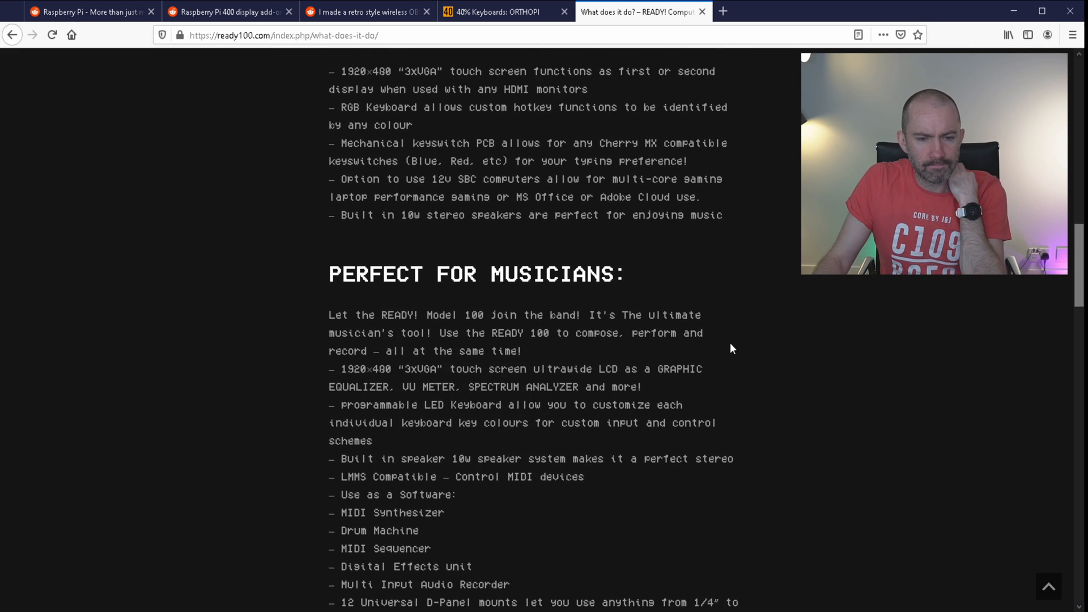
scroll(down, 3)
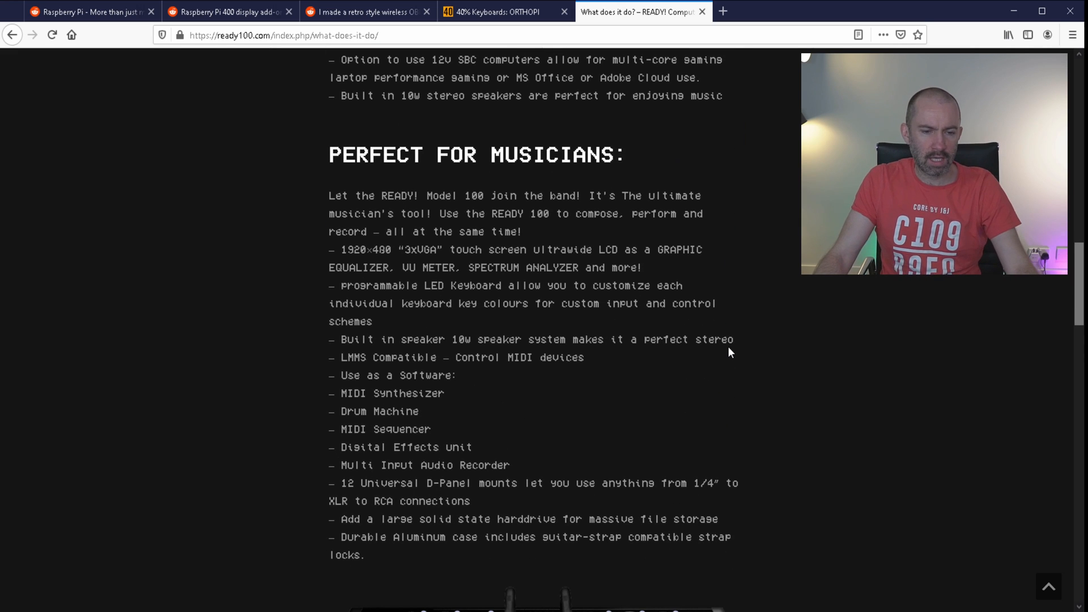
mouse_move(571, 391)
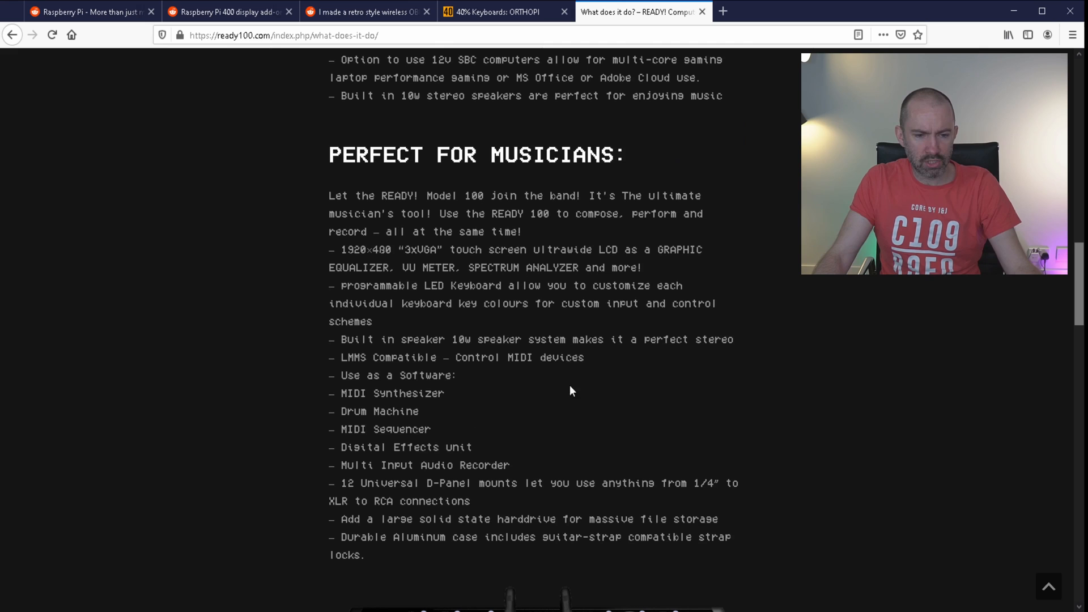
scroll(down, 3)
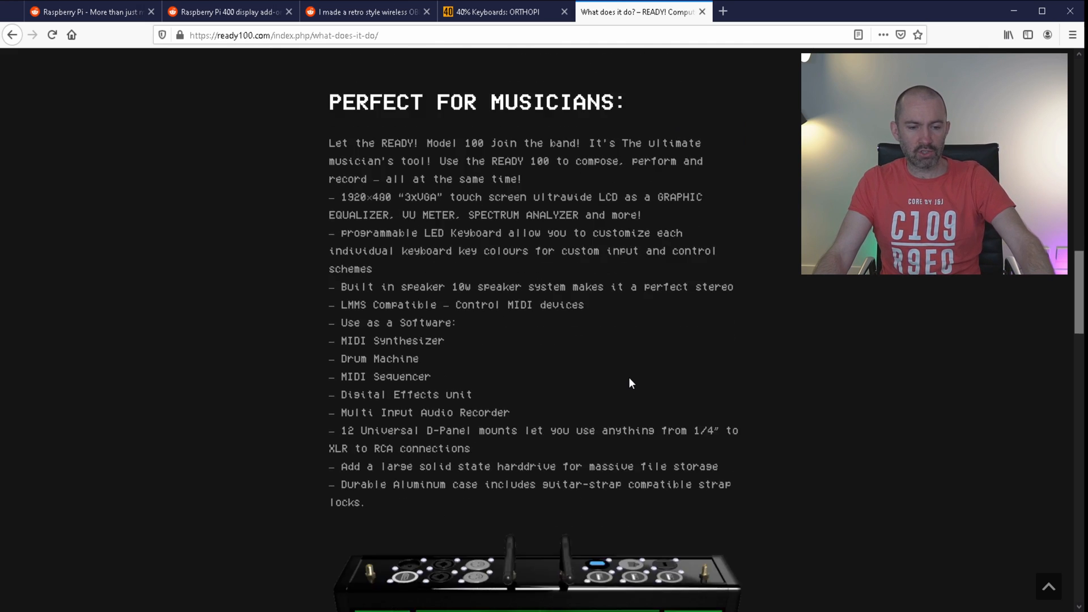
scroll(down, 3)
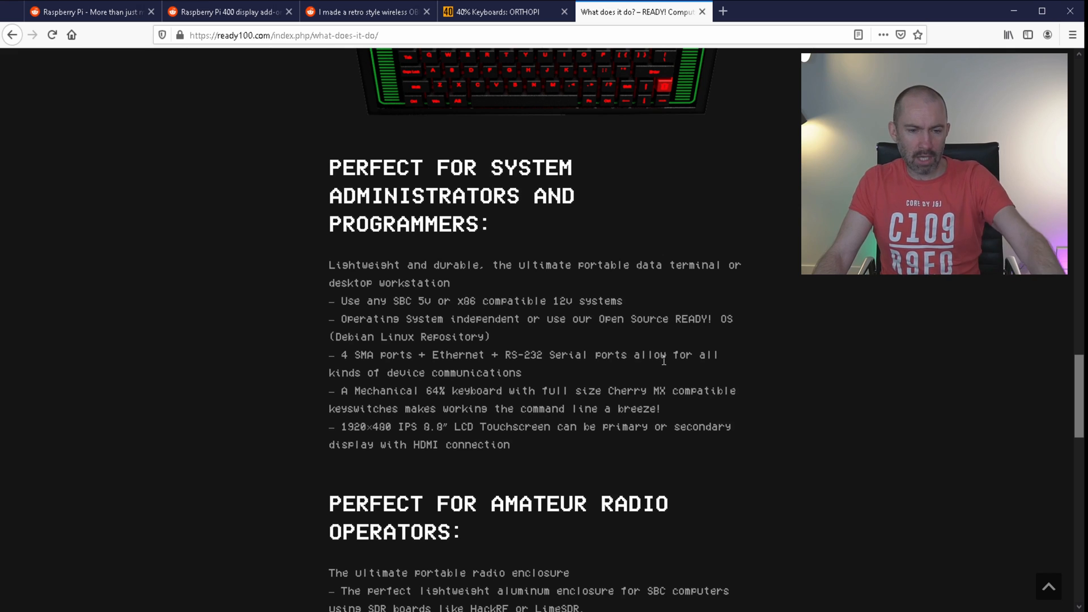
scroll(down, 3)
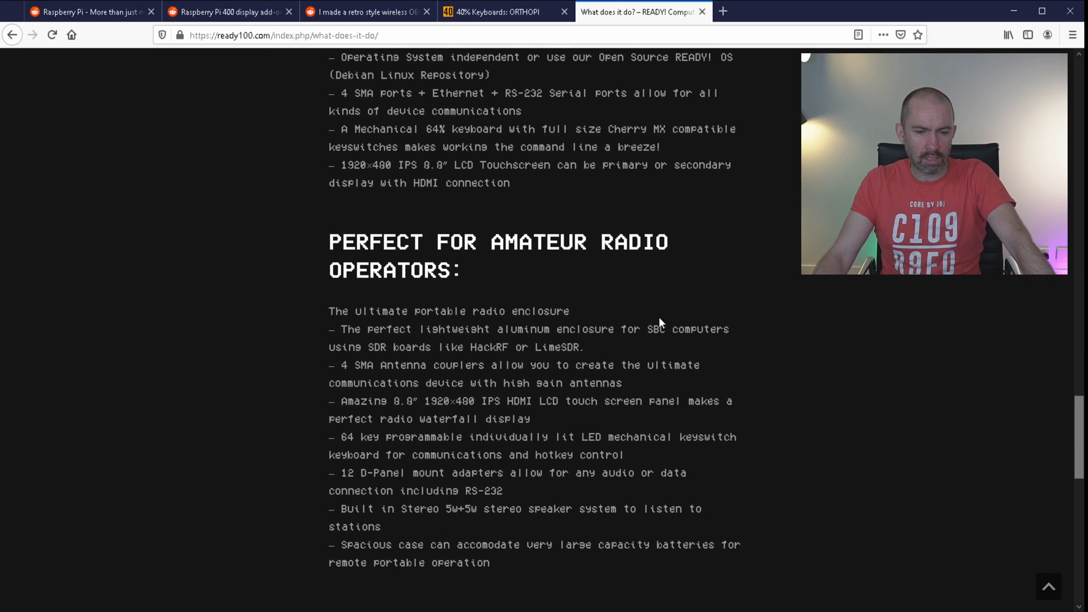
scroll(down, 3)
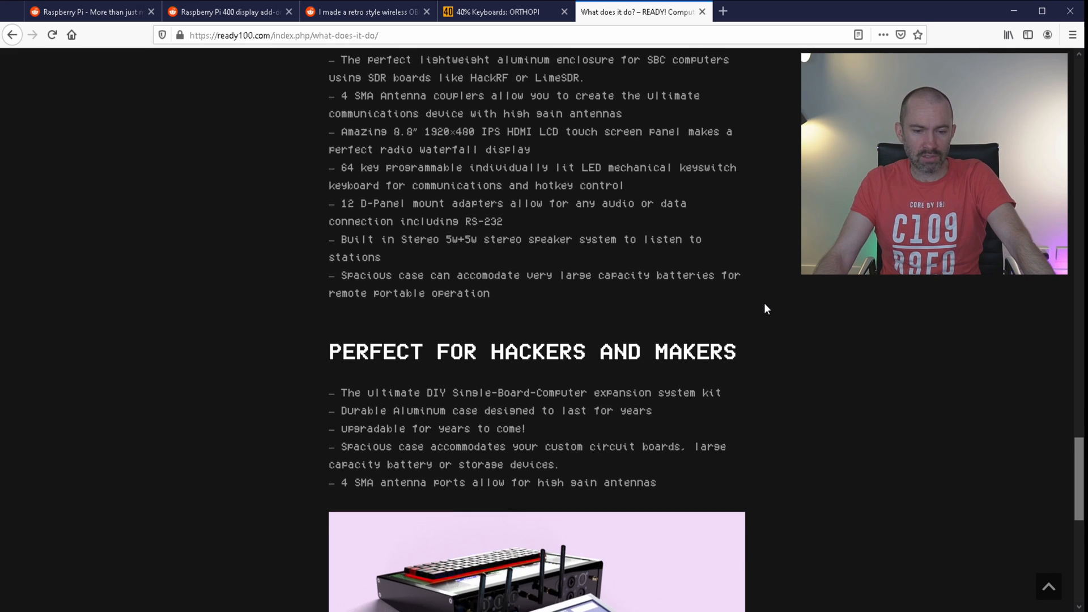
scroll(down, 3)
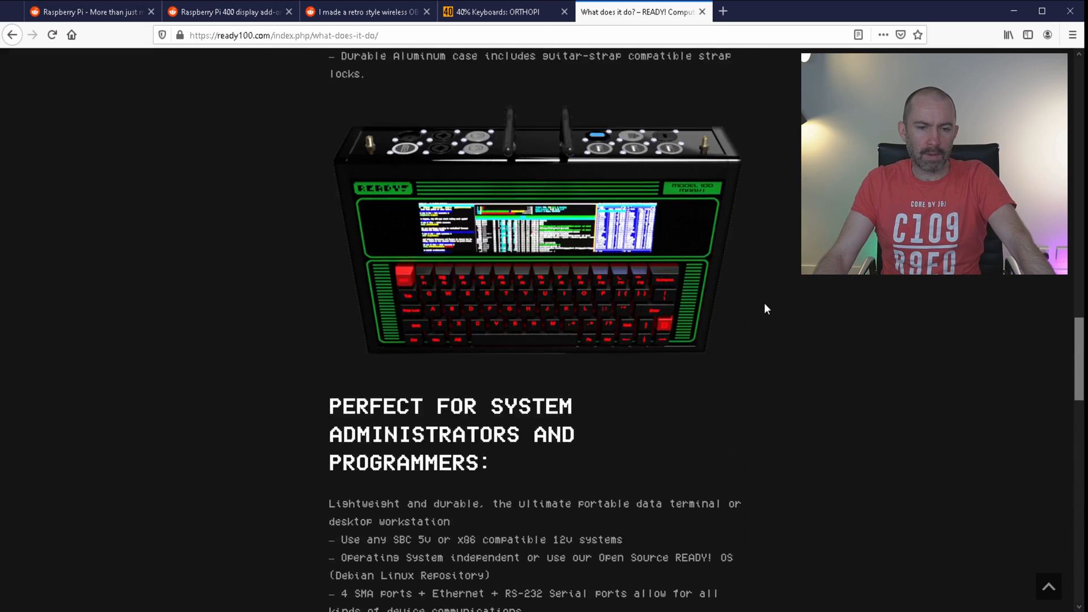
scroll(up, 3)
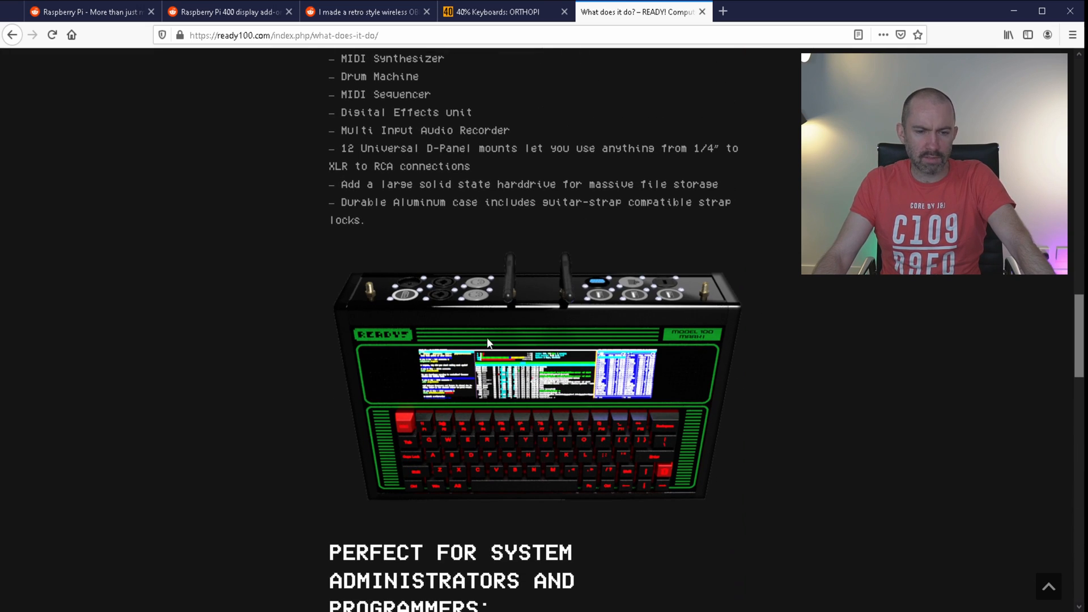
mouse_move(506, 286)
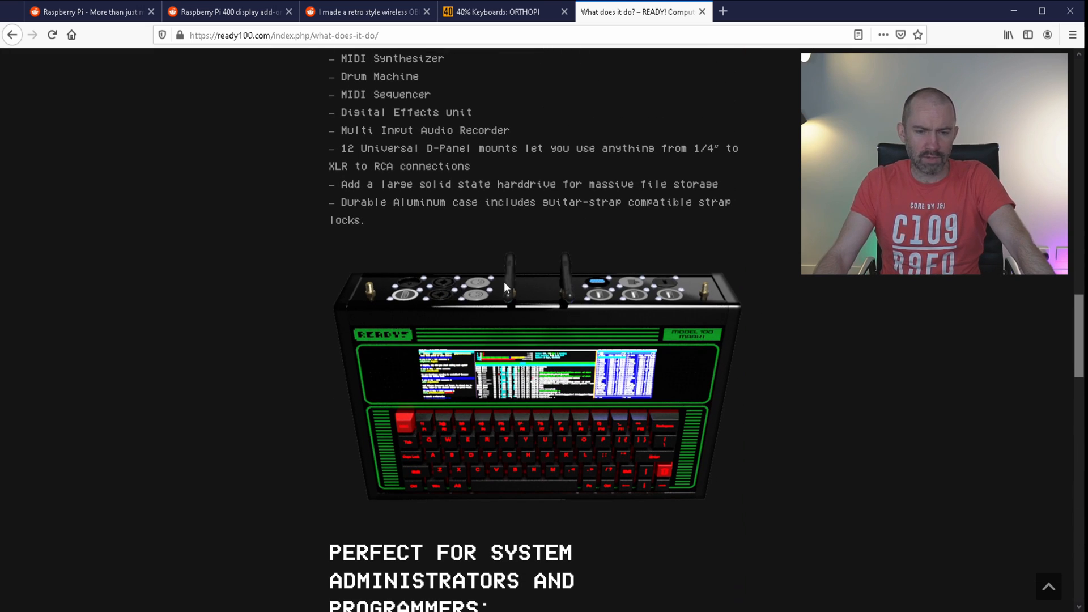
mouse_move(686, 399)
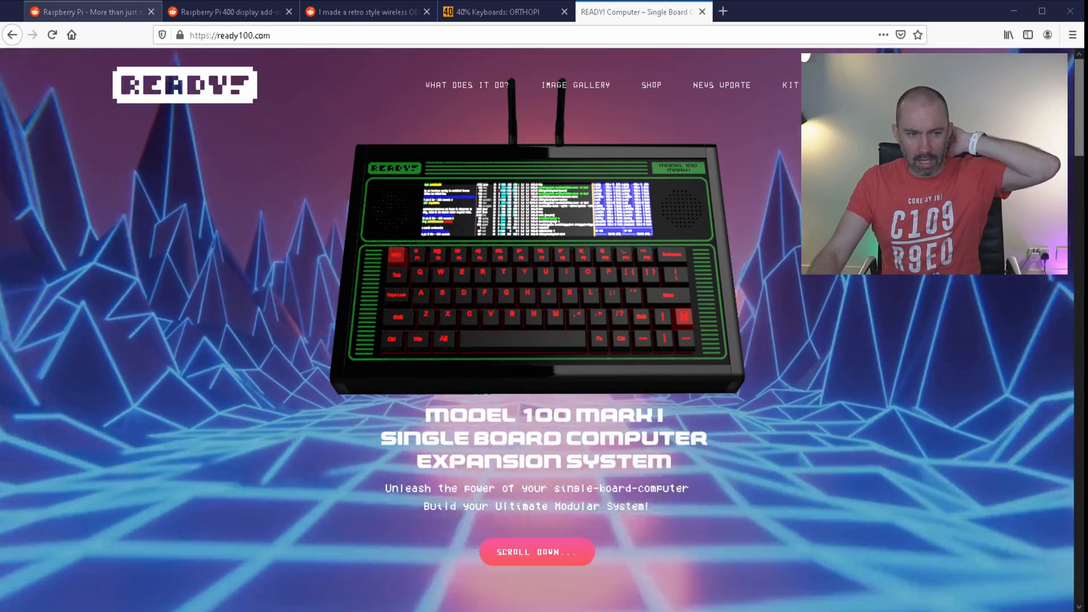
click(236, 12)
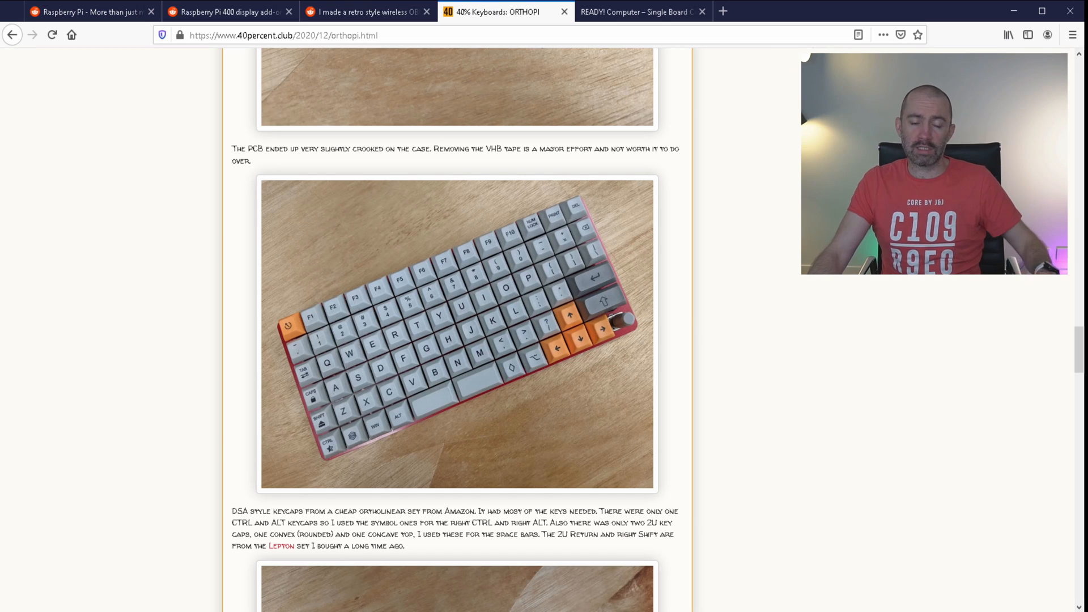
click(635, 11)
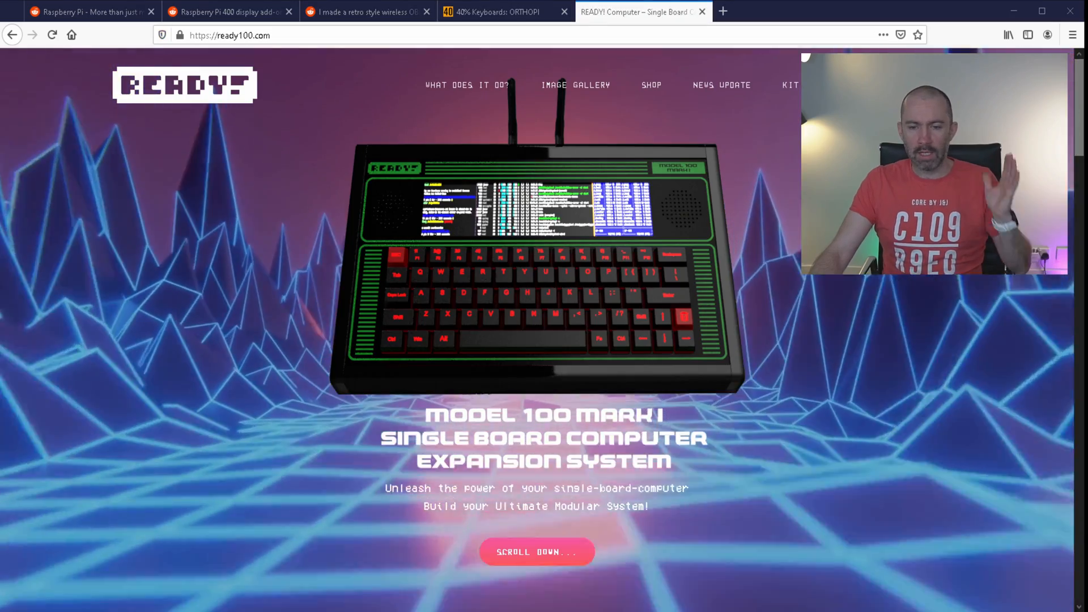